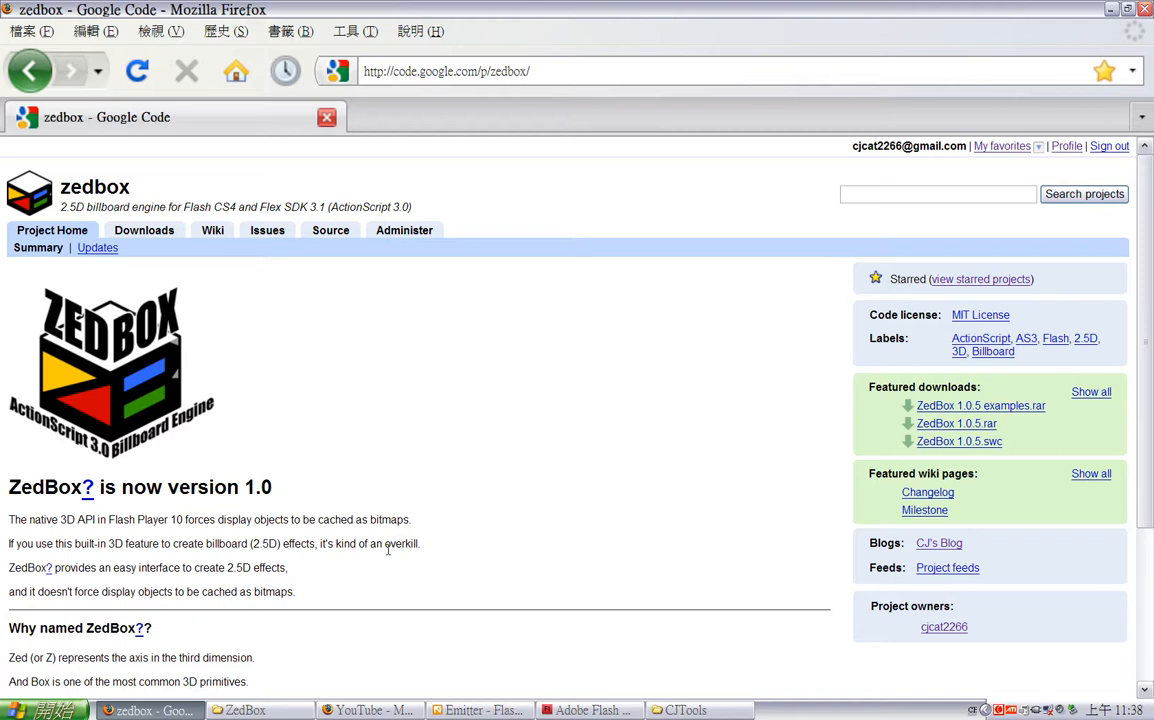
{"action": "mouse_move", "coordinate": [354, 578]}
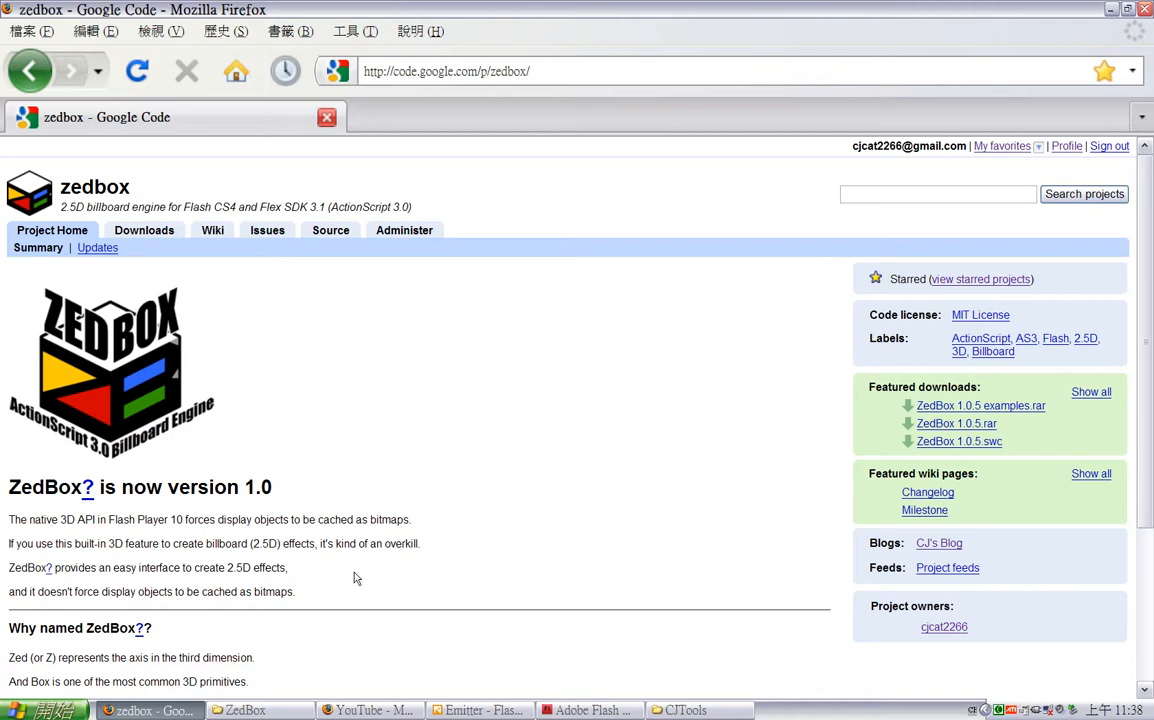
{"action": "mouse_move", "coordinate": [347, 587]}
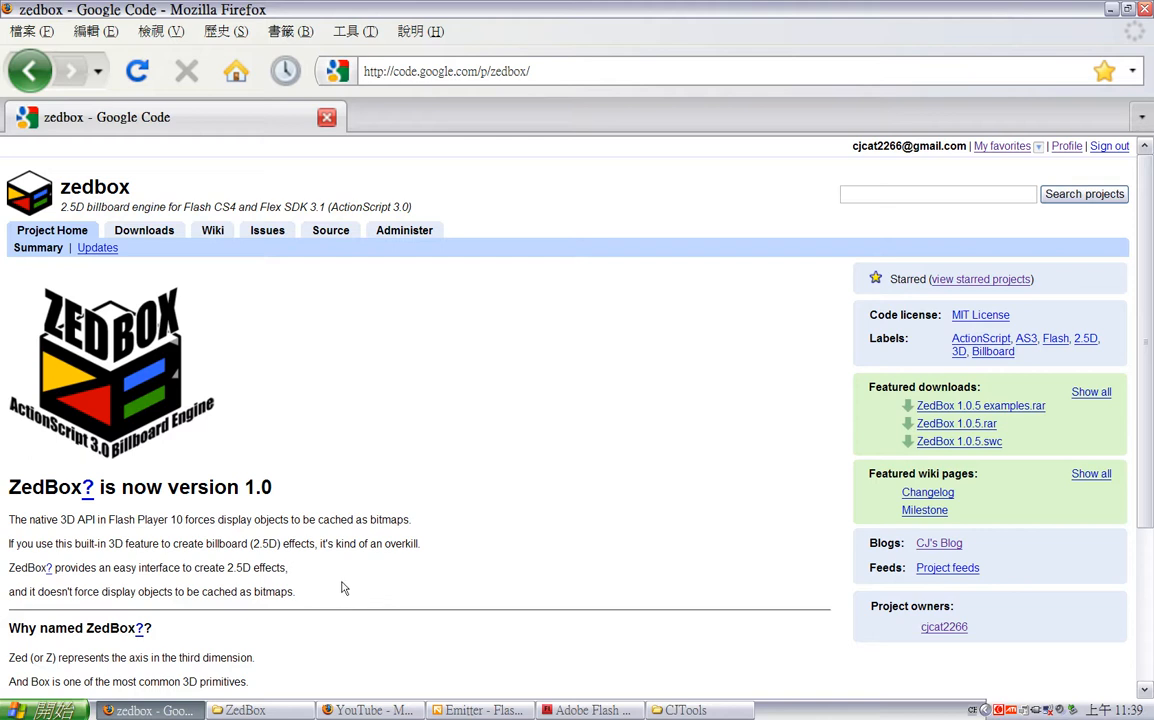
{"action": "mouse_move", "coordinate": [337, 597]}
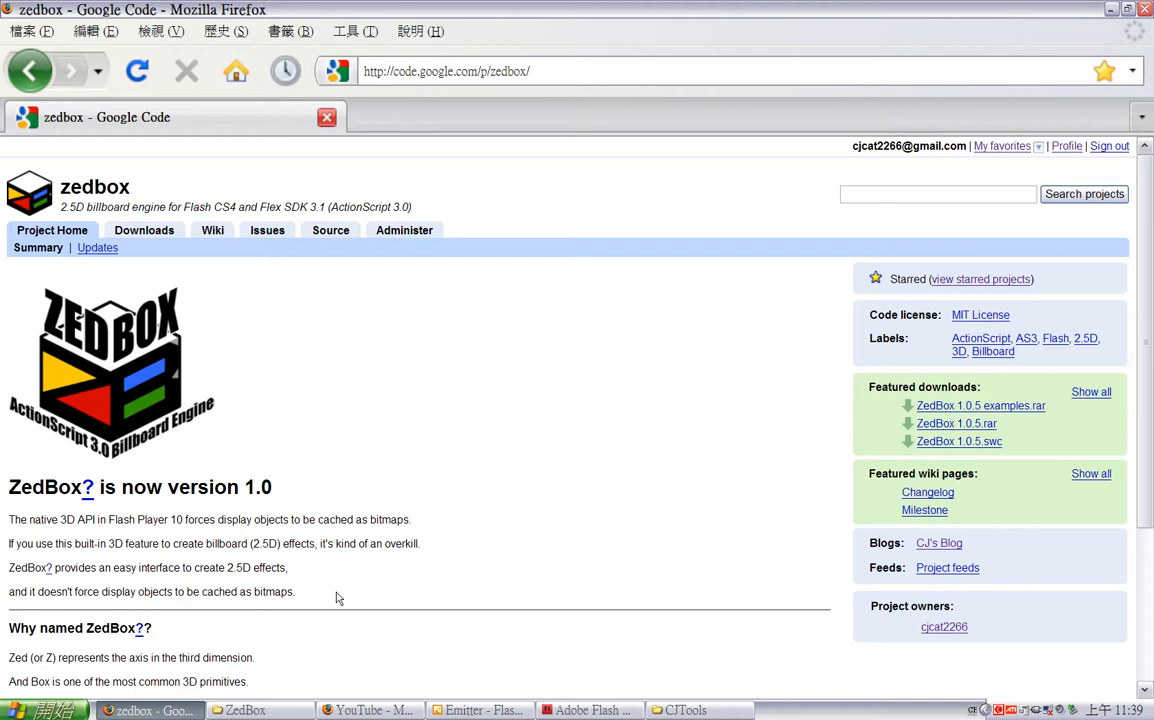
{"action": "mouse_move", "coordinate": [316, 600]}
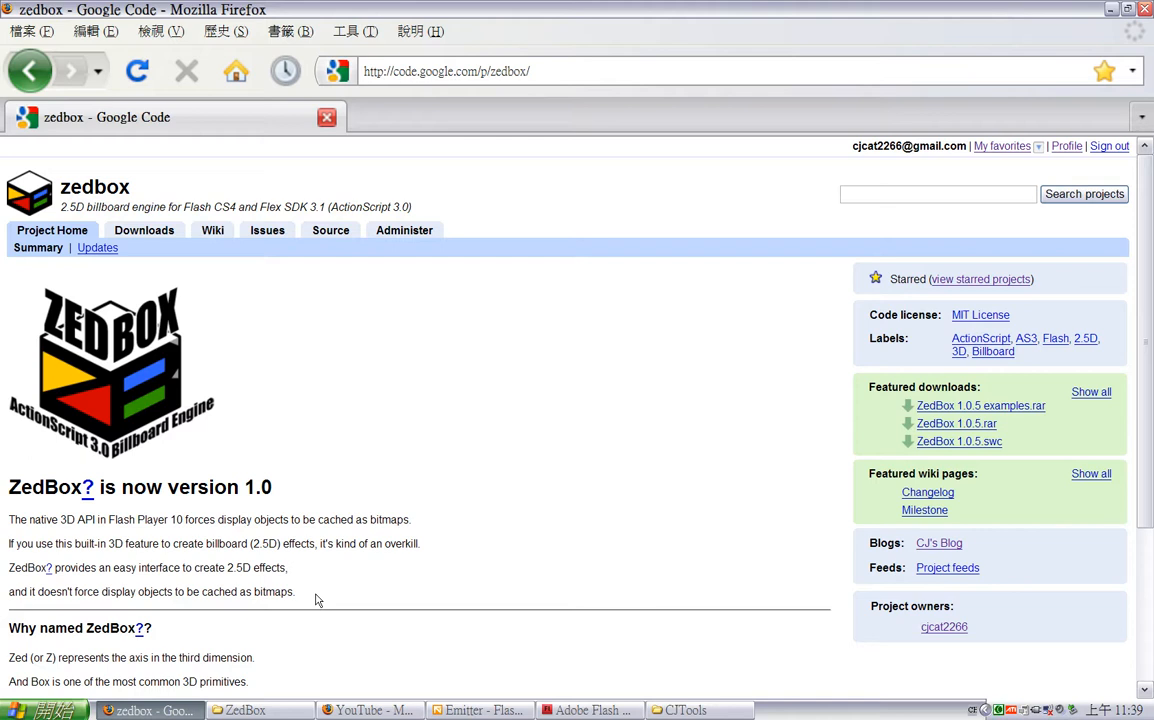
{"action": "mouse_move", "coordinate": [350, 426]}
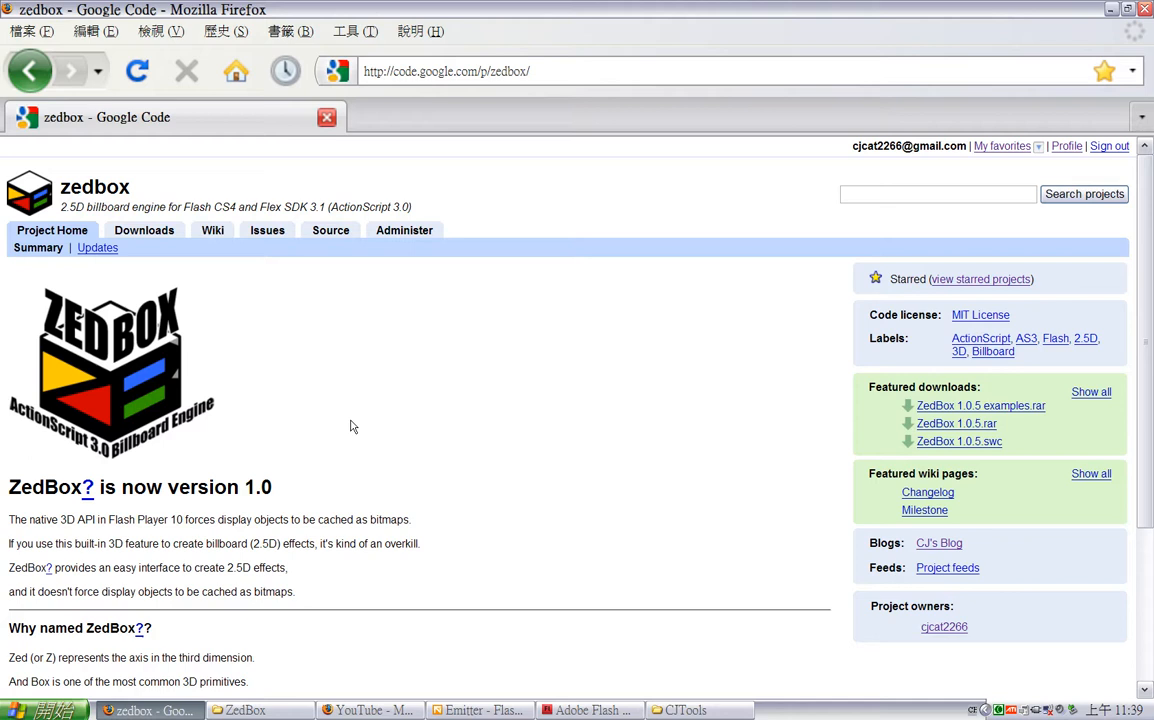
{"action": "mouse_move", "coordinate": [365, 428]}
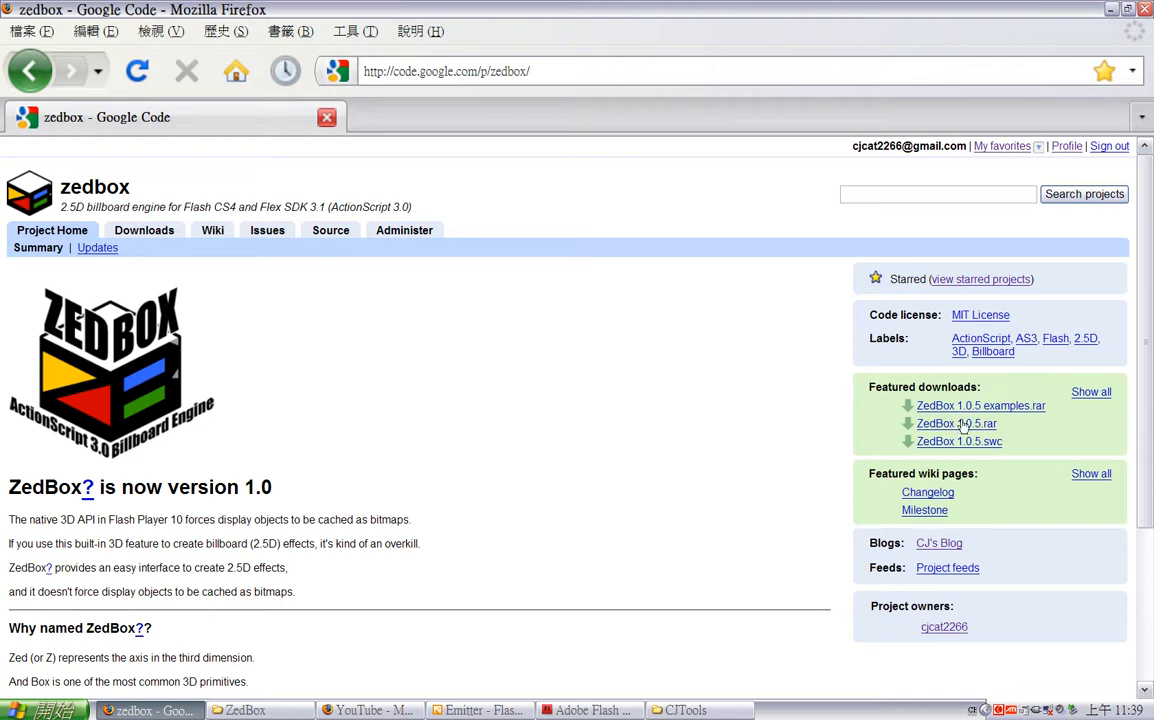
{"action": "mouse_move", "coordinate": [970, 448]}
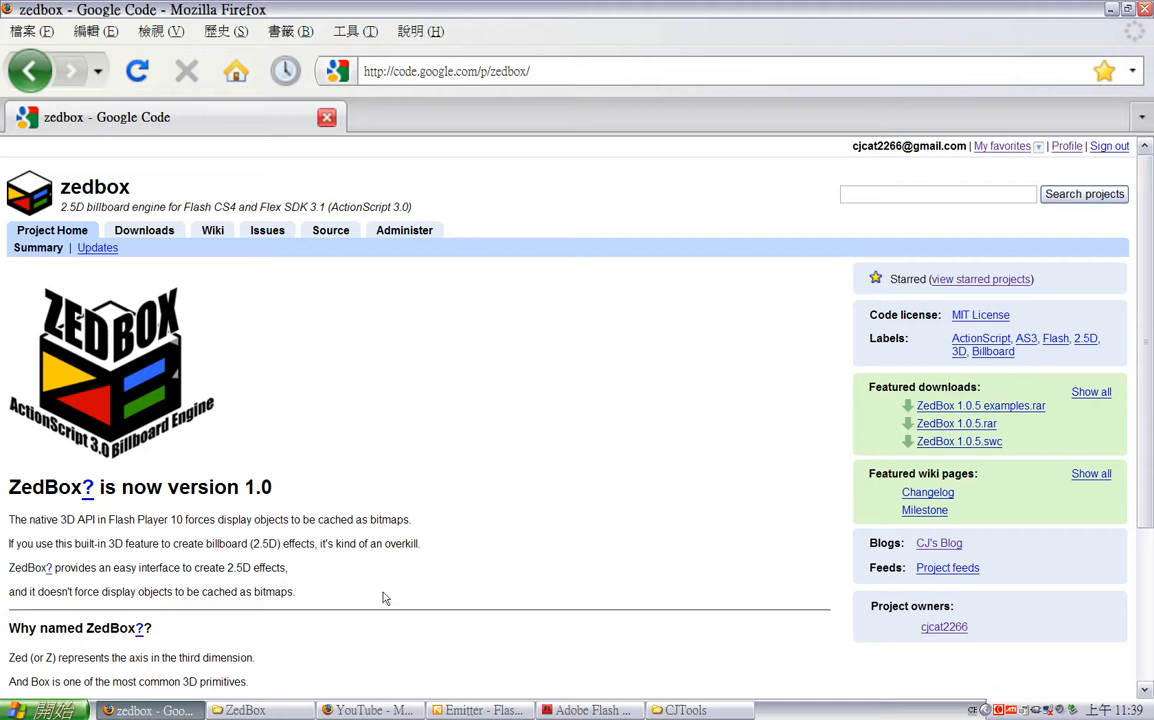
{"action": "mouse_move", "coordinate": [366, 598]}
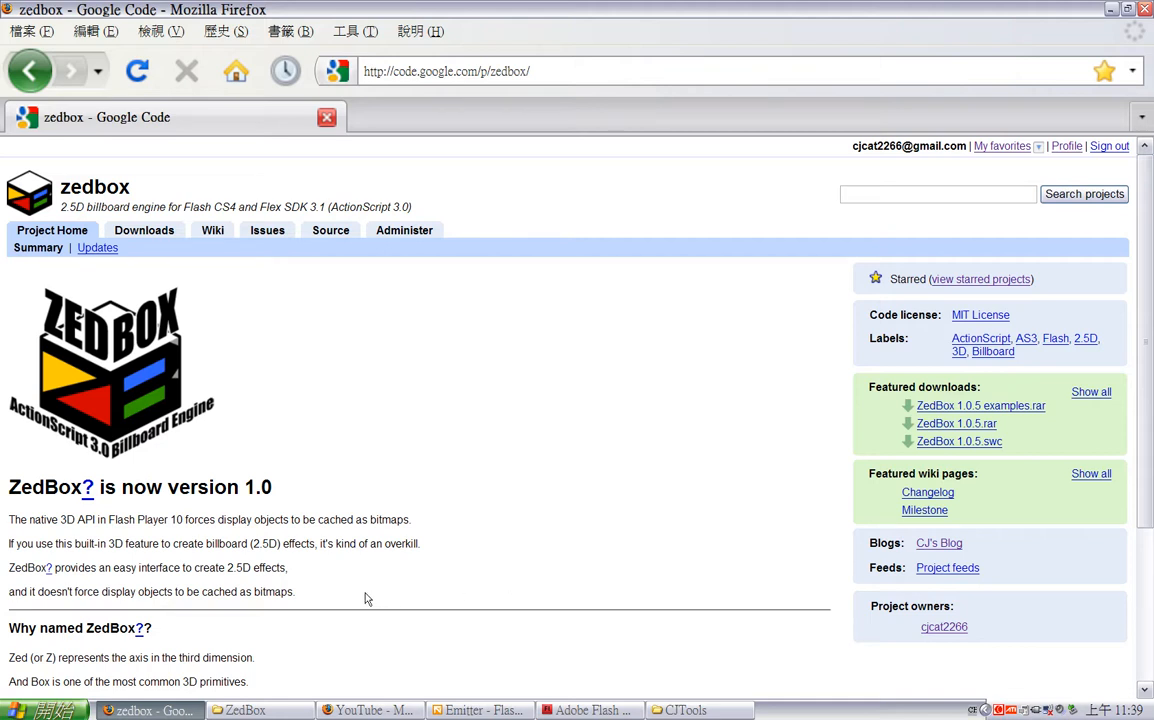
{"action": "mouse_move", "coordinate": [353, 604]}
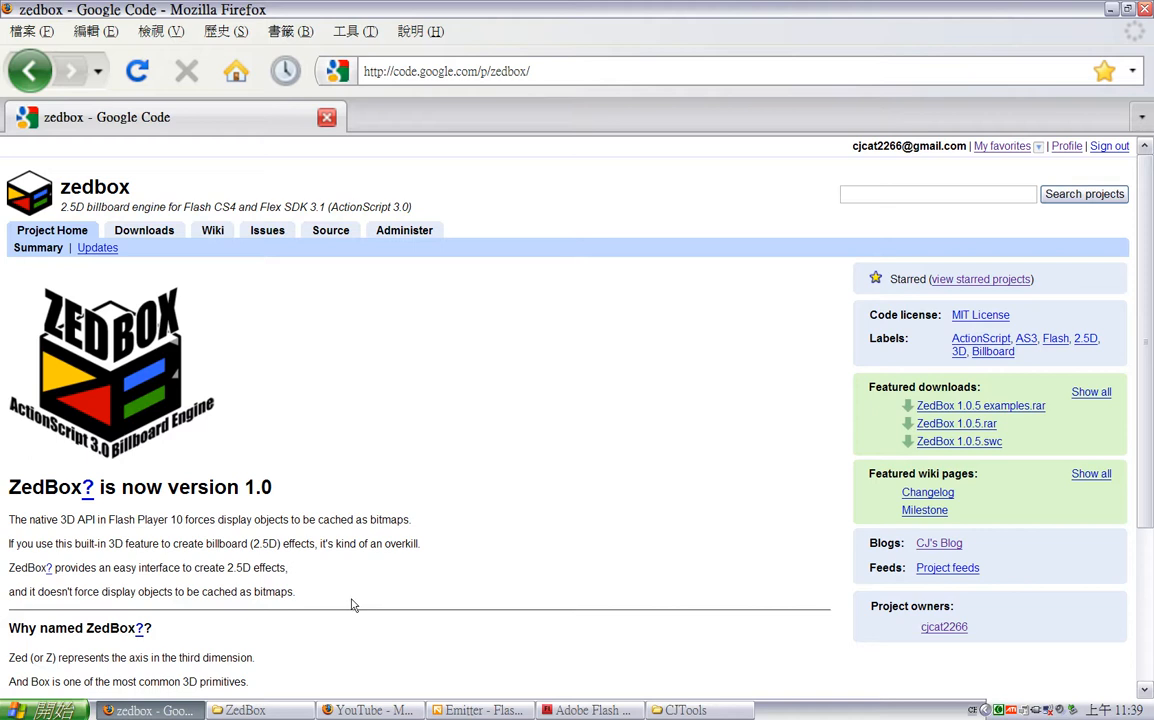
{"action": "mouse_move", "coordinate": [660, 358]}
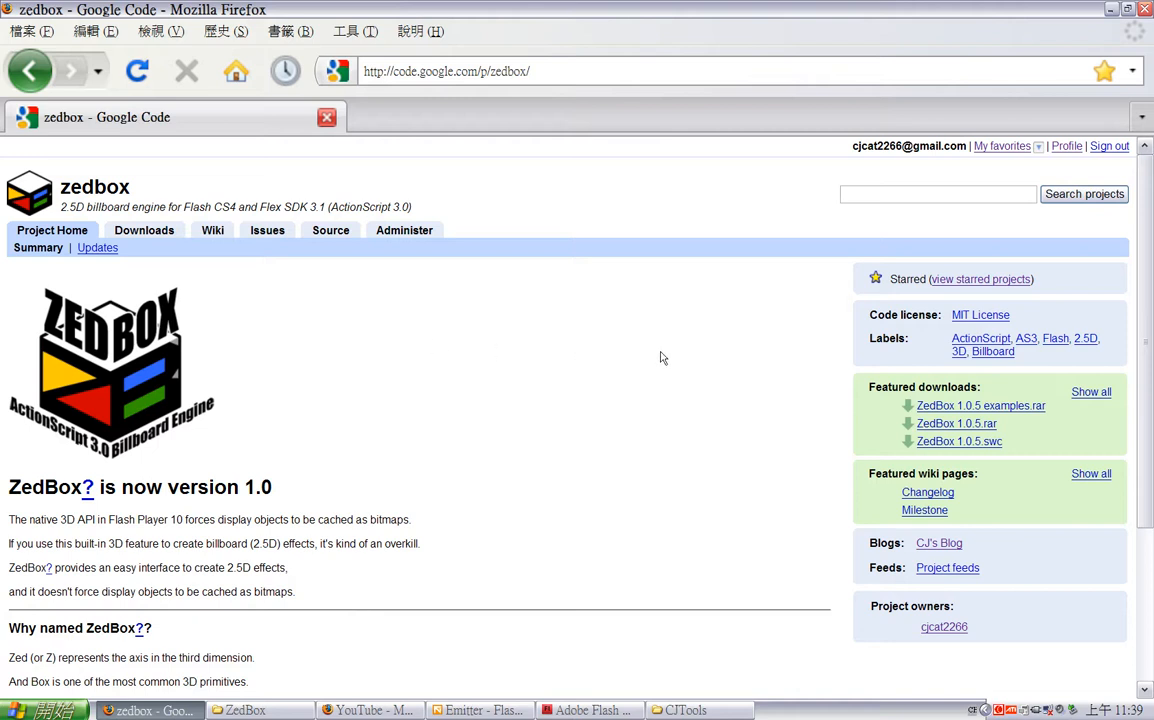
{"action": "mouse_move", "coordinate": [912, 433]}
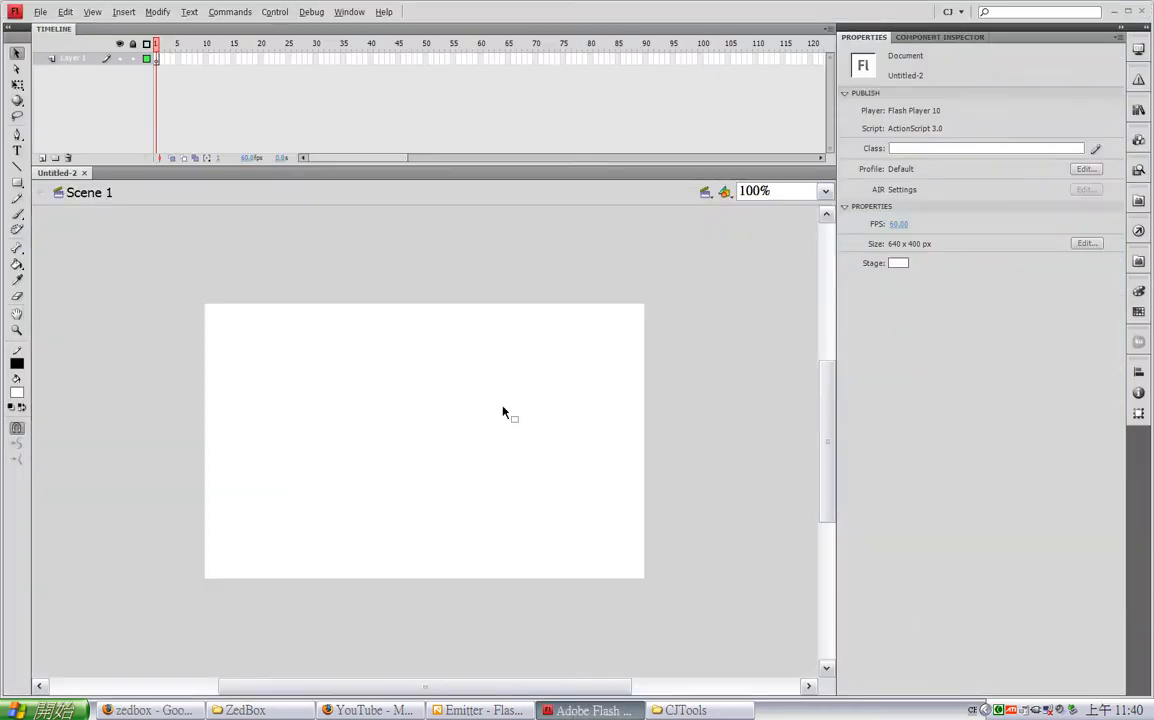
{"action": "mouse_move", "coordinate": [621, 419]}
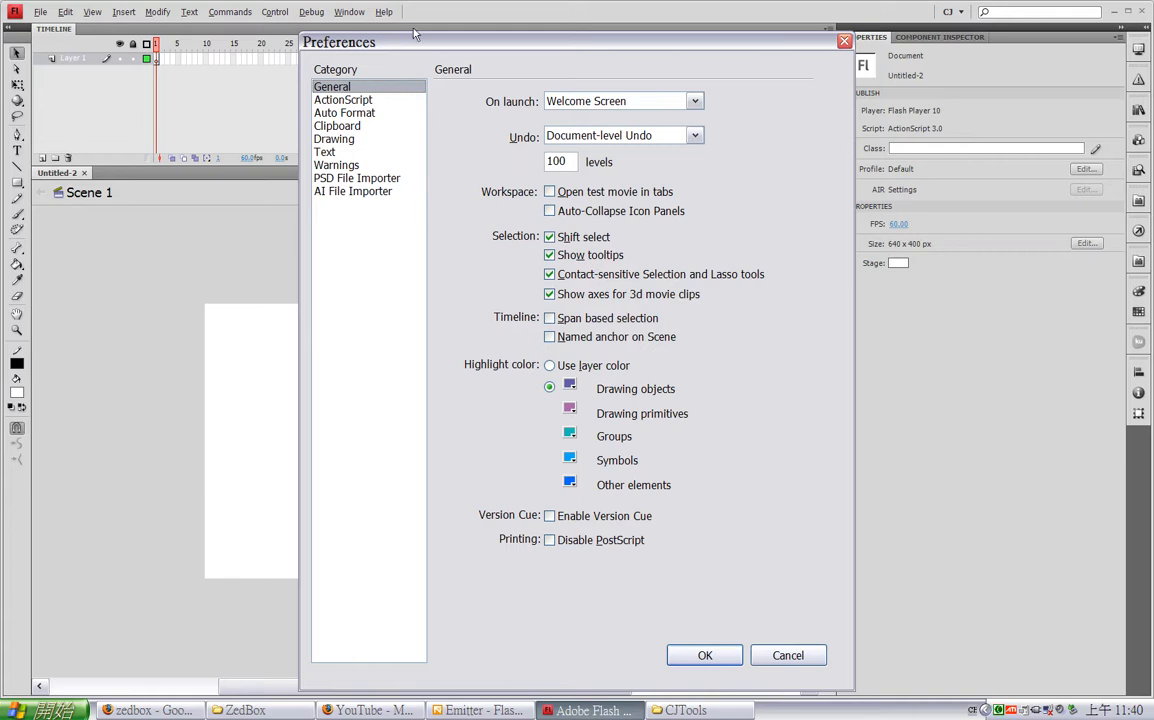
Review the ActionScript 3.0 class source paths in Preferences and confirm the dialogs
{"action": "left_click", "coordinate": [343, 99]}
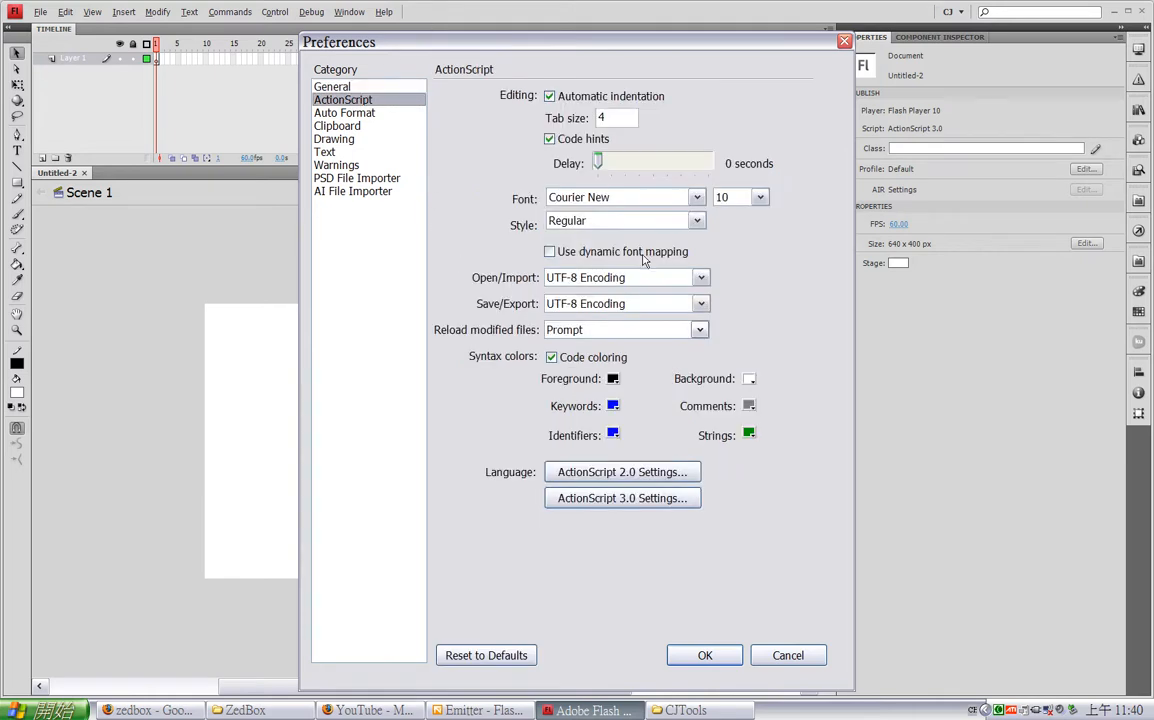
{"action": "left_click", "coordinate": [622, 498]}
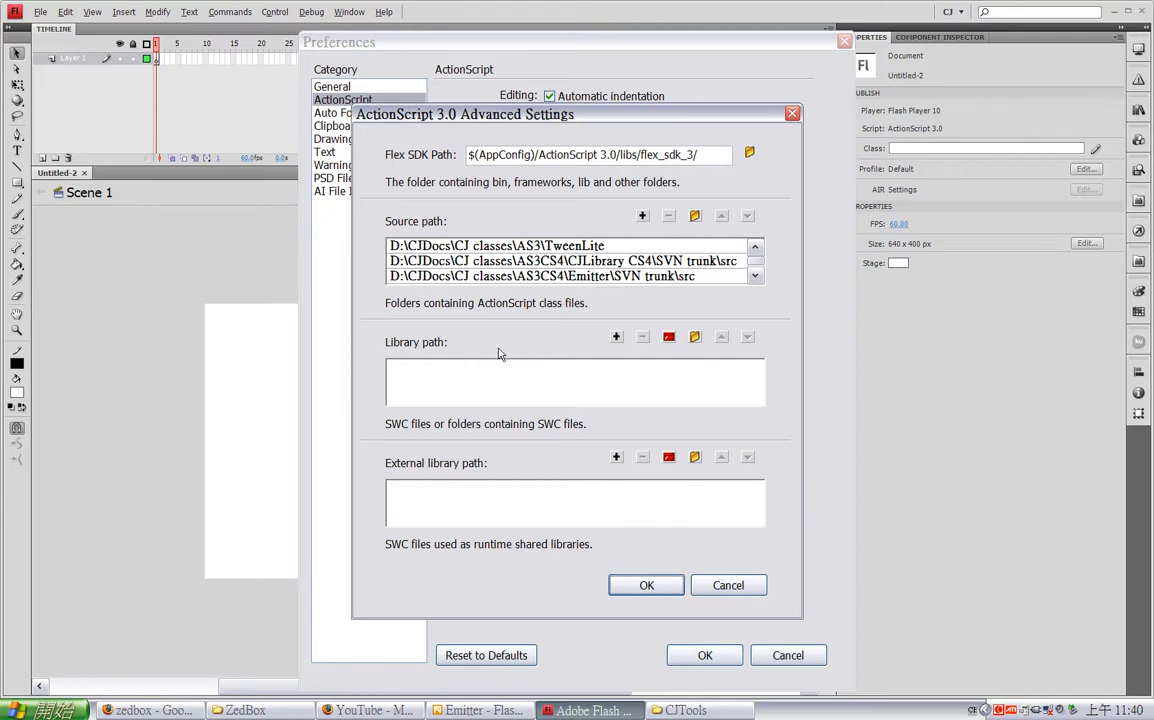
{"action": "left_click", "coordinate": [646, 585]}
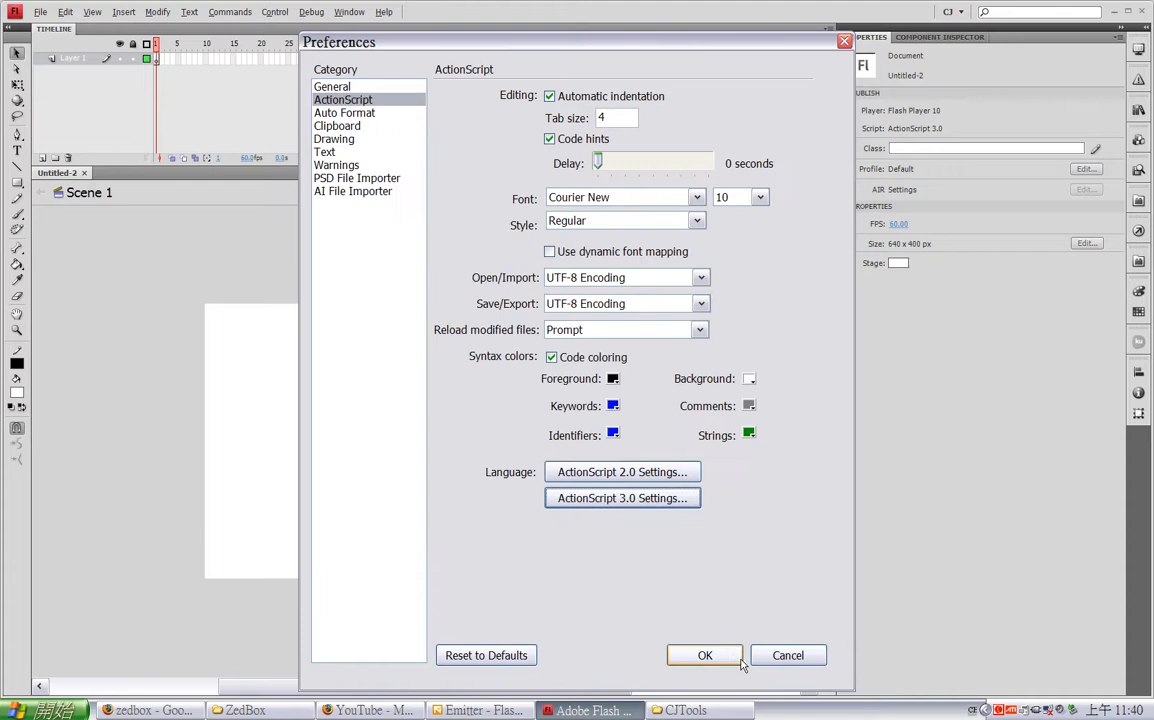
{"action": "left_click", "coordinate": [704, 655]}
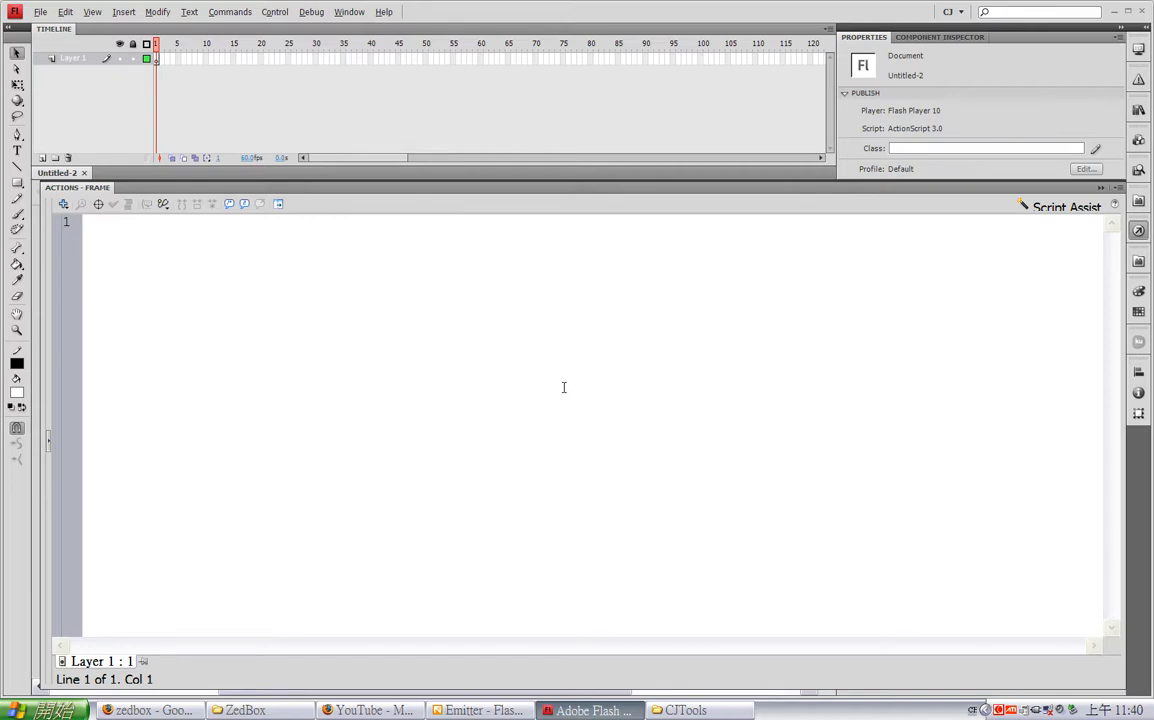
Type the idv.cjcat.zedbox.* import and declare var scene:ZedScene = new ZedScene();
{"action": "type", "text": "import idv."}
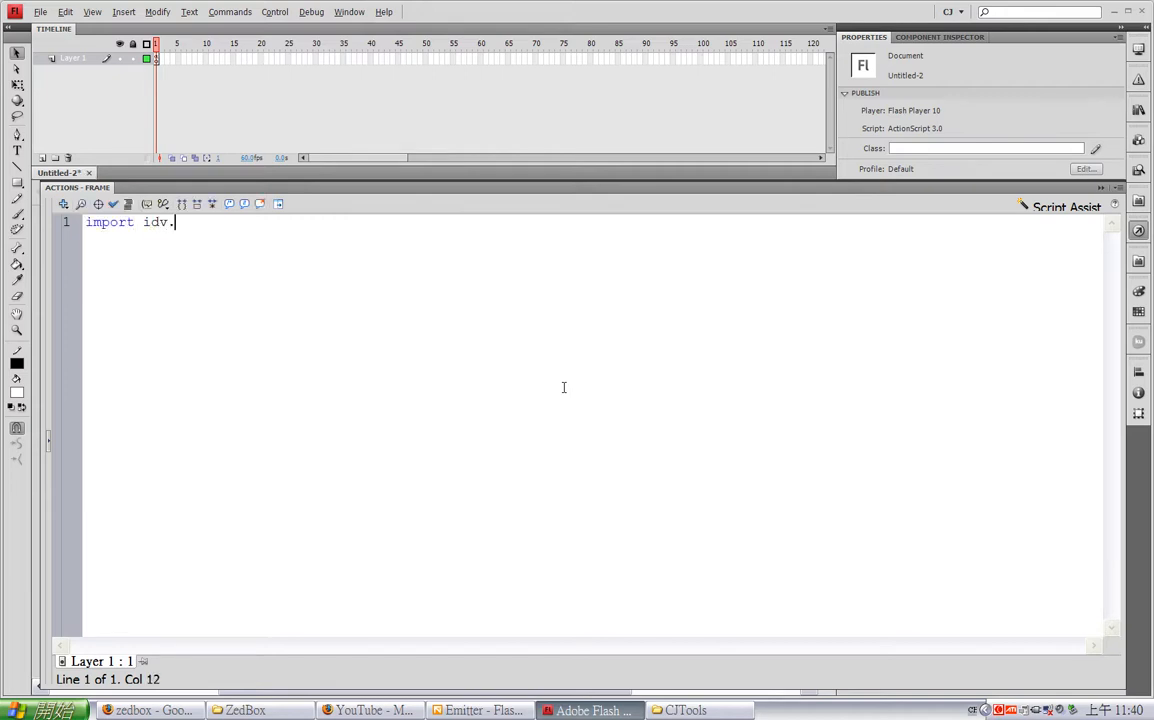
{"action": "type", "text": "cjcat.zedbc"}
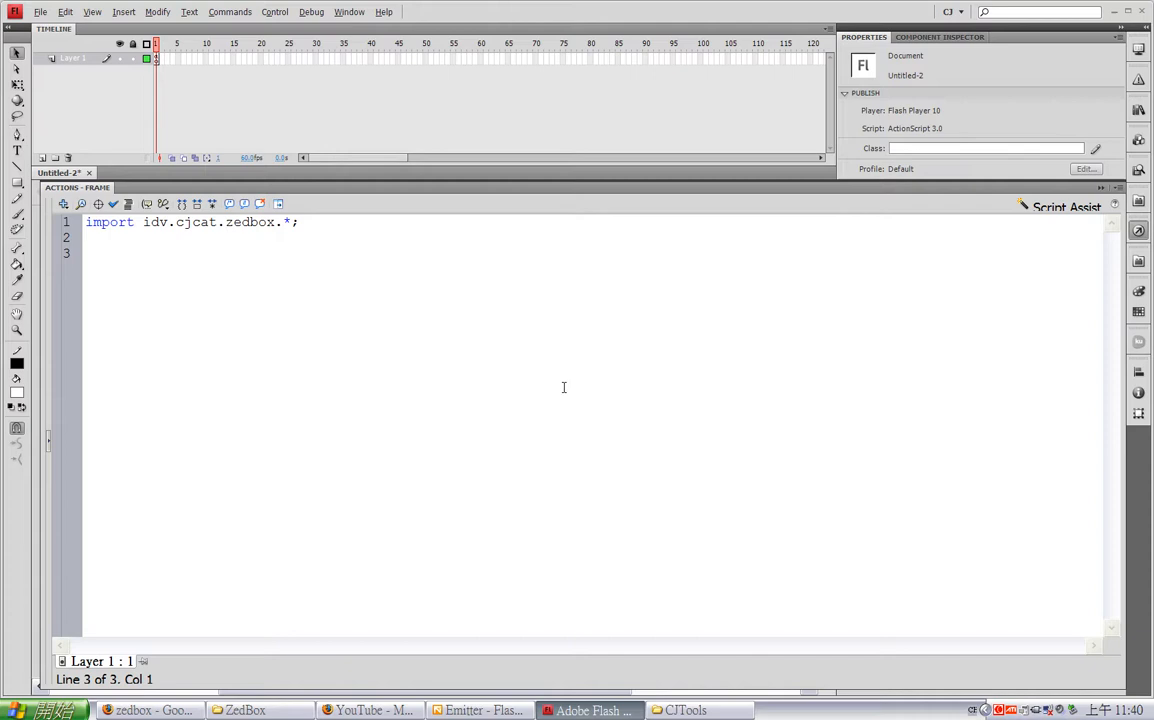
{"action": "type", "text": "var"}
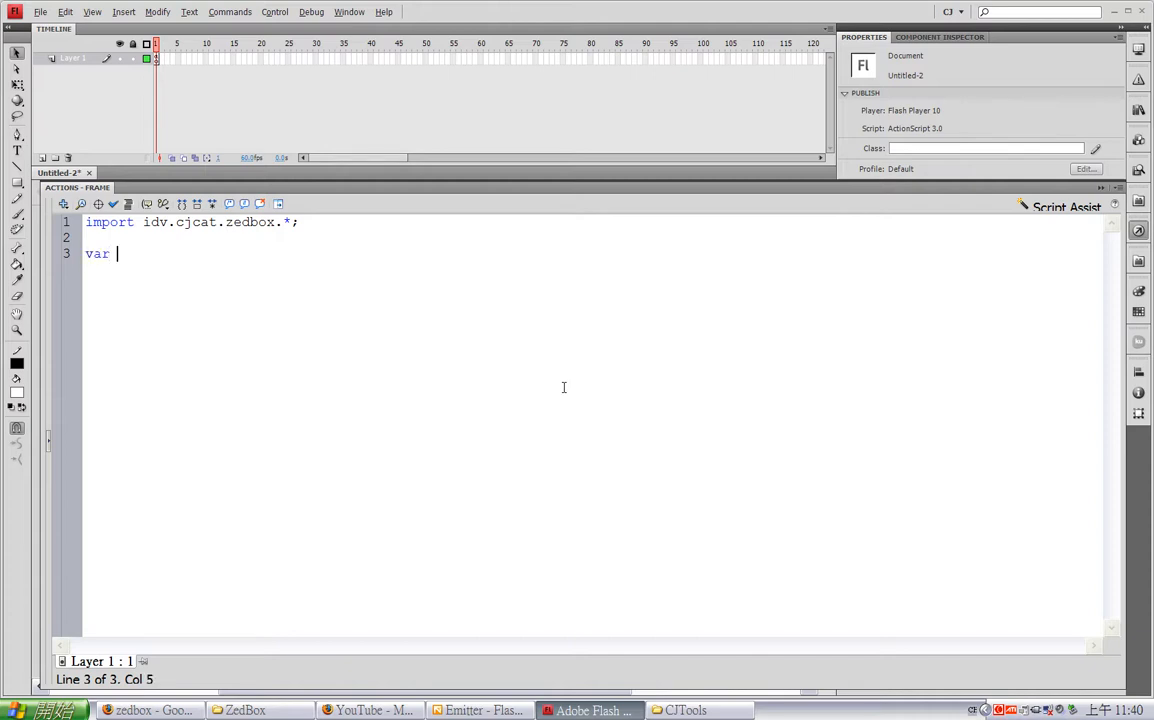
{"action": "type", "text": "scene"}
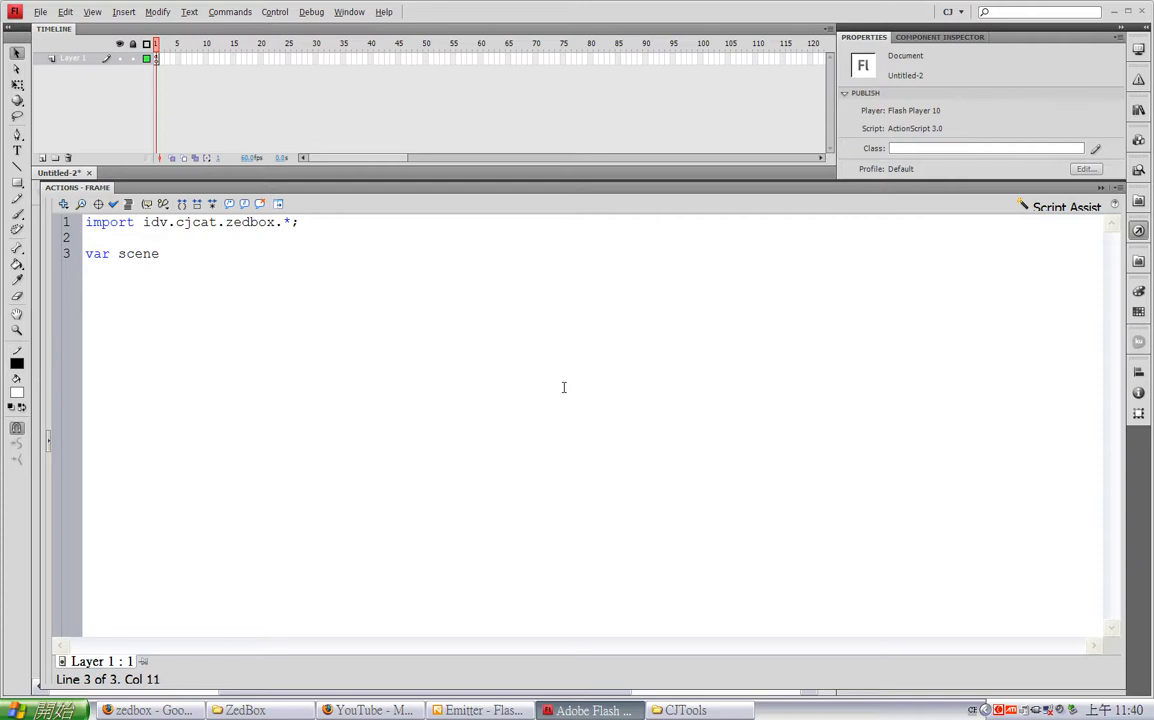
{"action": "type", "text": ":Zed"}
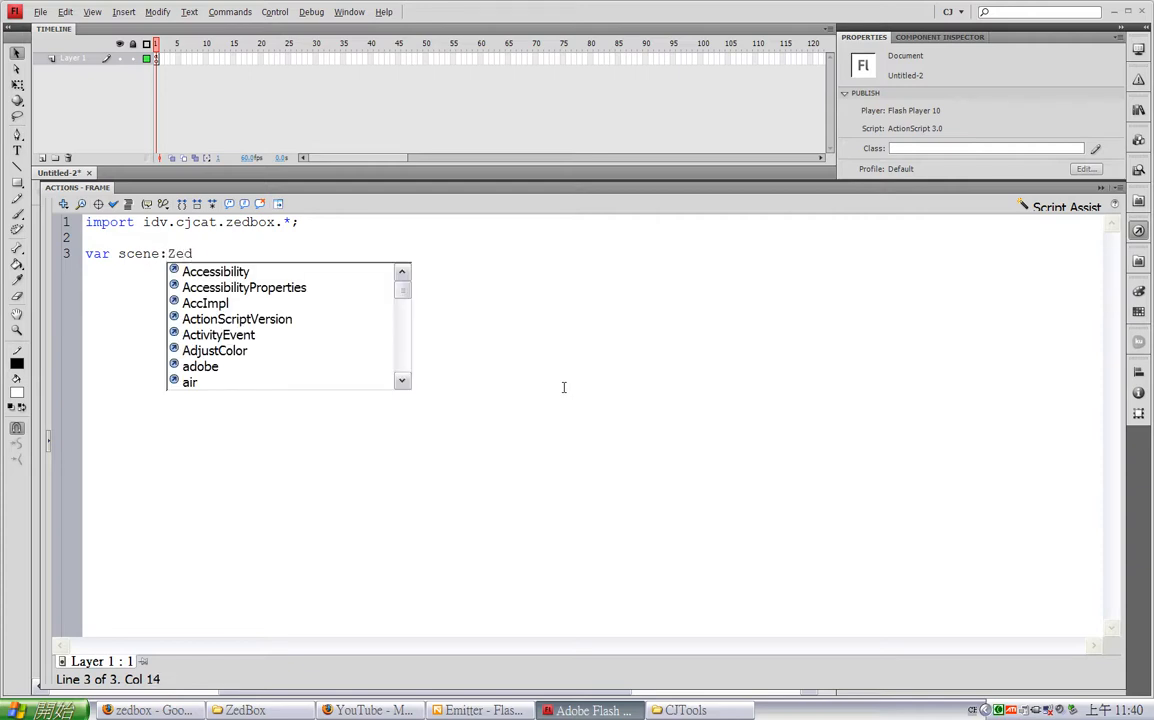
{"action": "type", "text": "Zcene = new ZedS"}
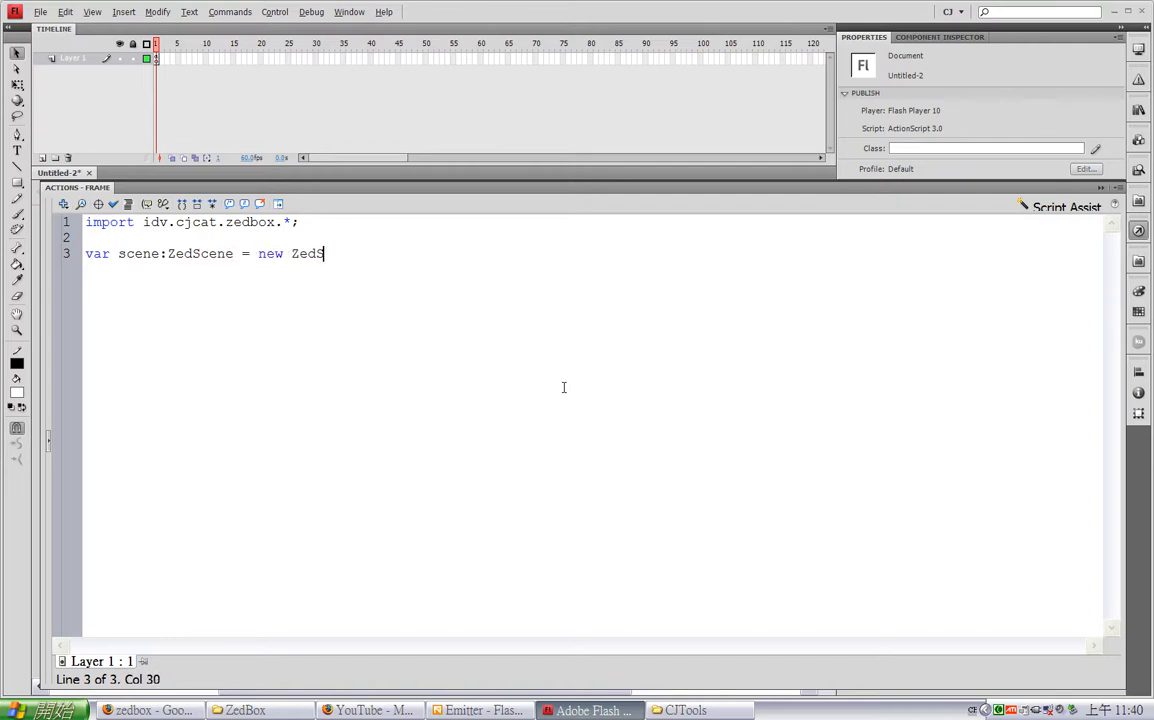
{"action": "type", "text": "cene();"}
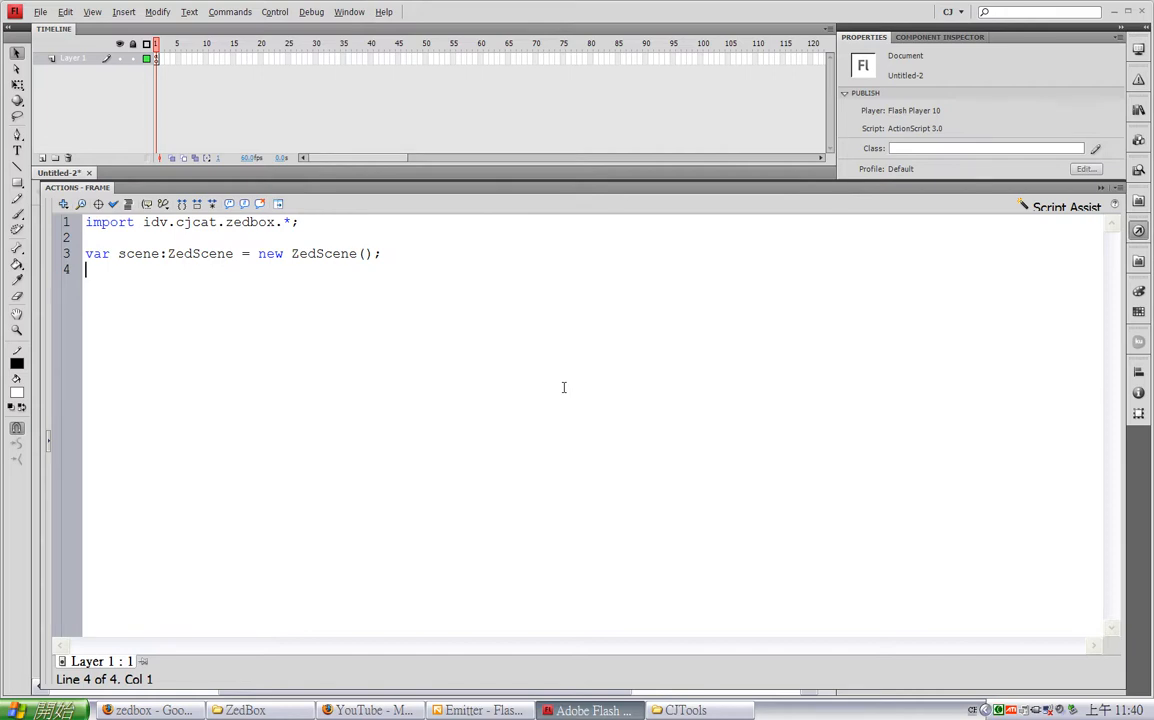
{"action": "key", "text": "enter"}
{"action": "type", "text": "for"}
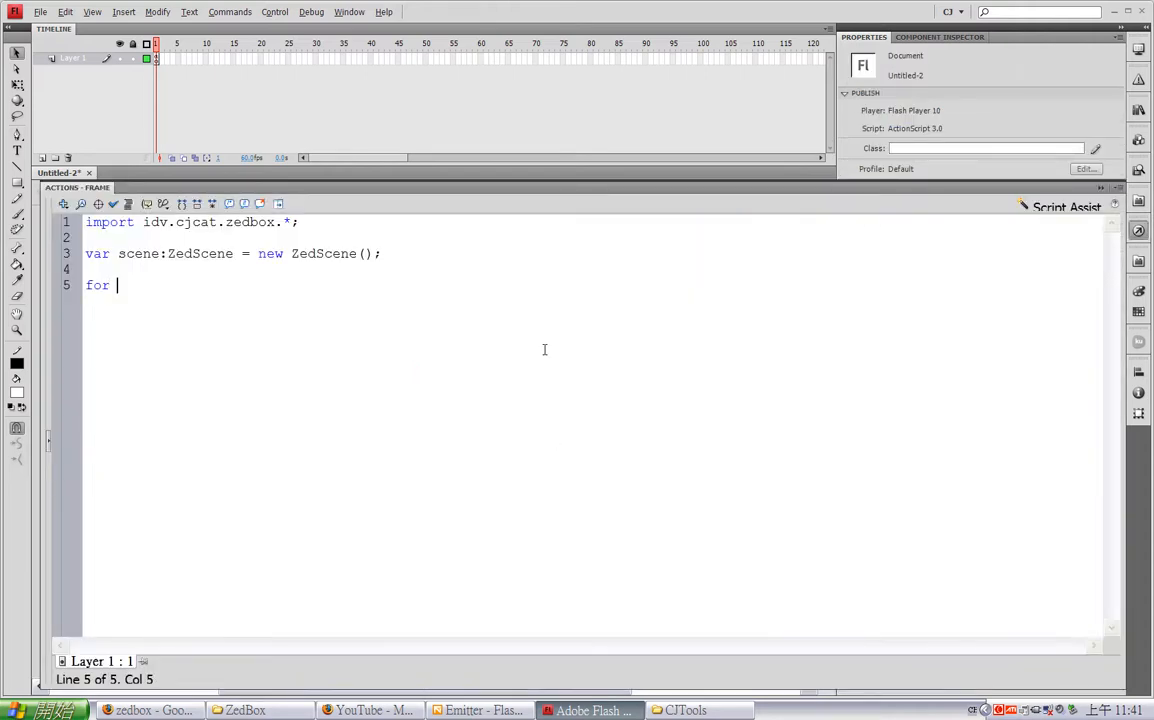
Start a 300-pass for loop that creates a new ZedSprite named zs
{"action": "type", "text": "(var i:"}
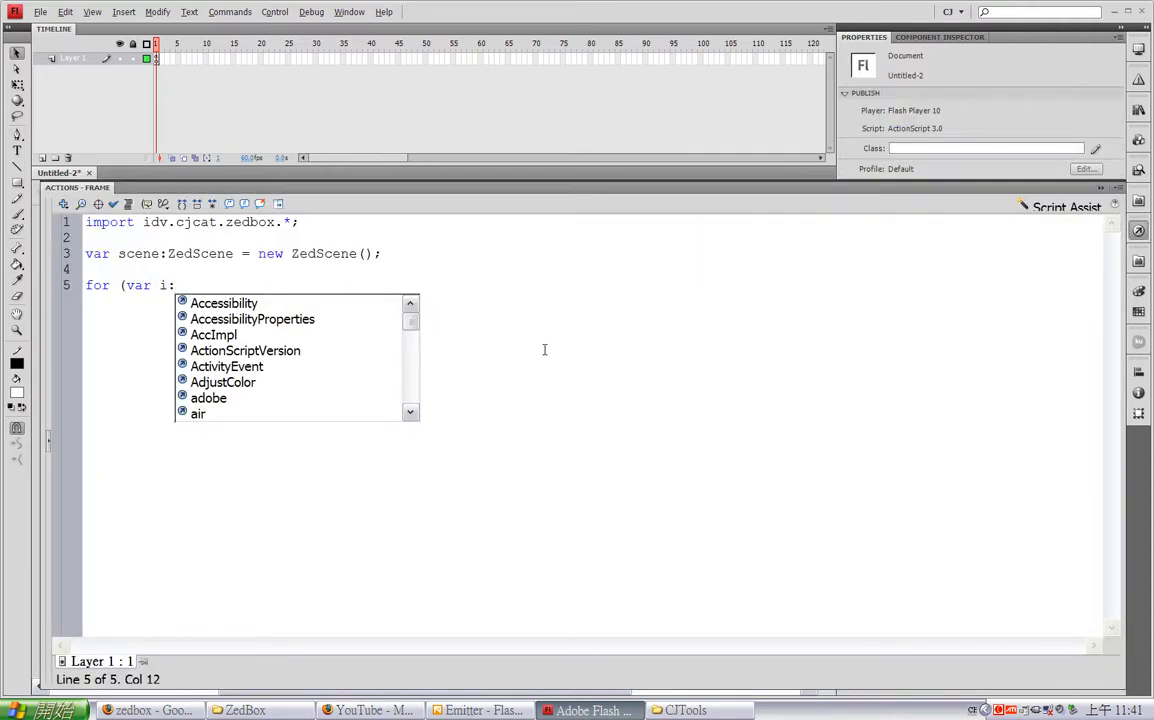
{"action": "type", "text": "int = 0"}
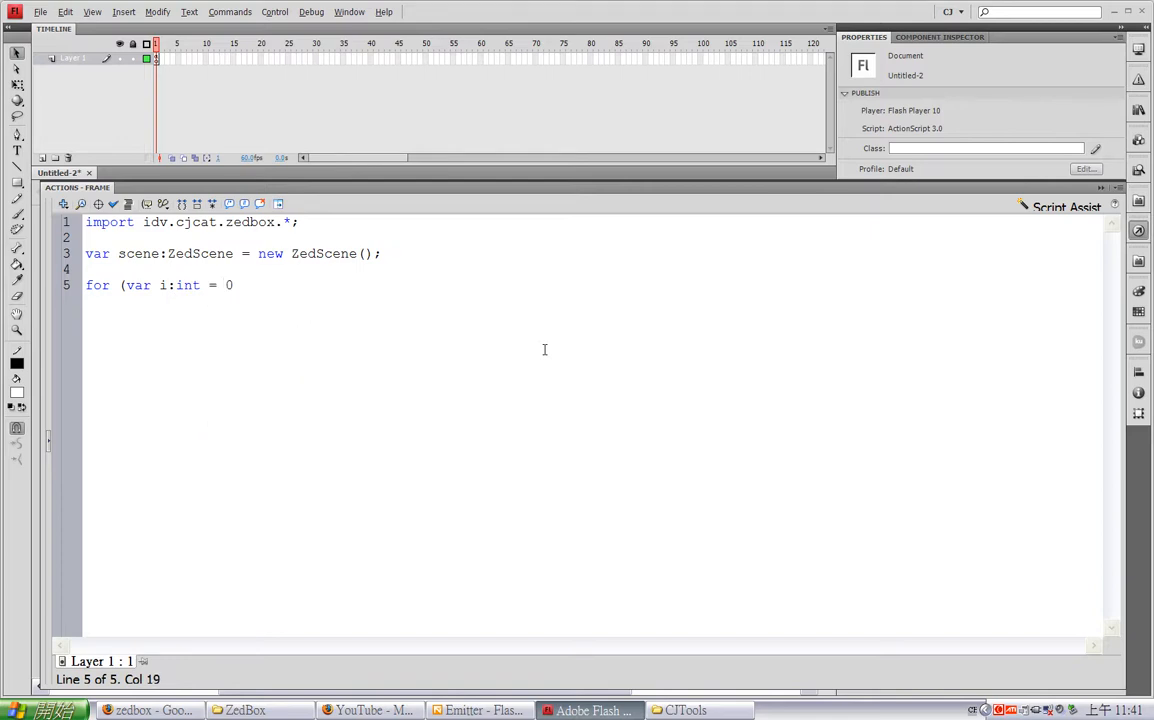
{"action": "type", "text": "; i < 30"}
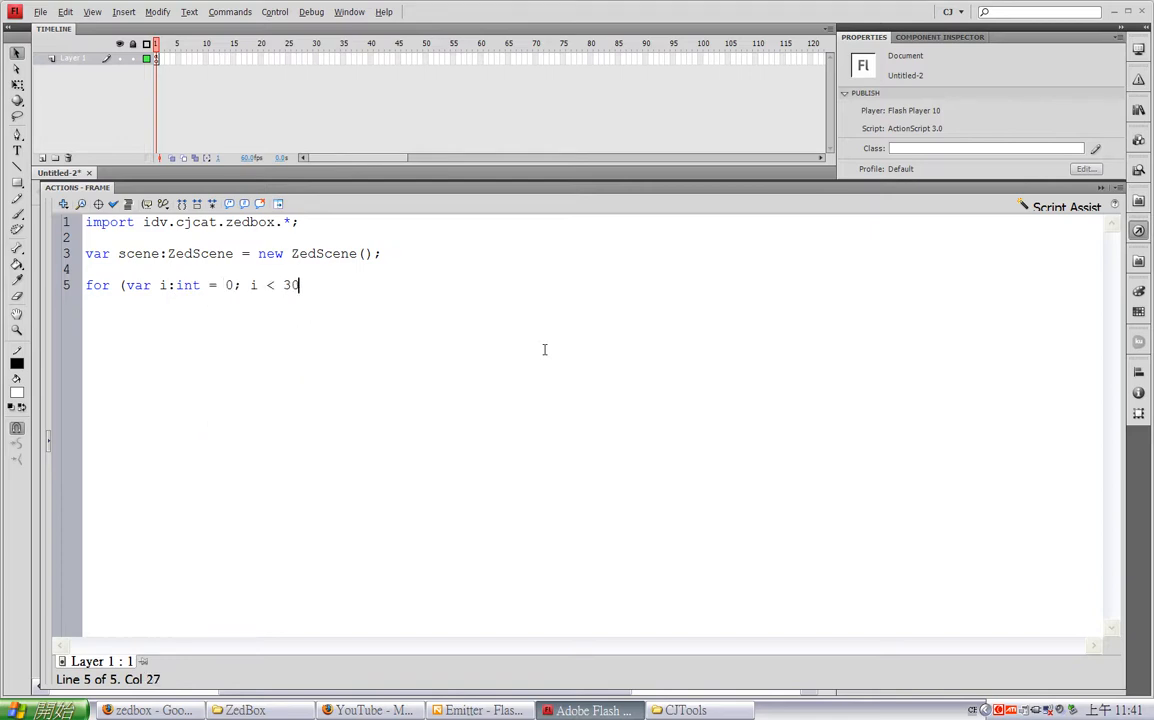
{"action": "type", "text": "0; i+"}
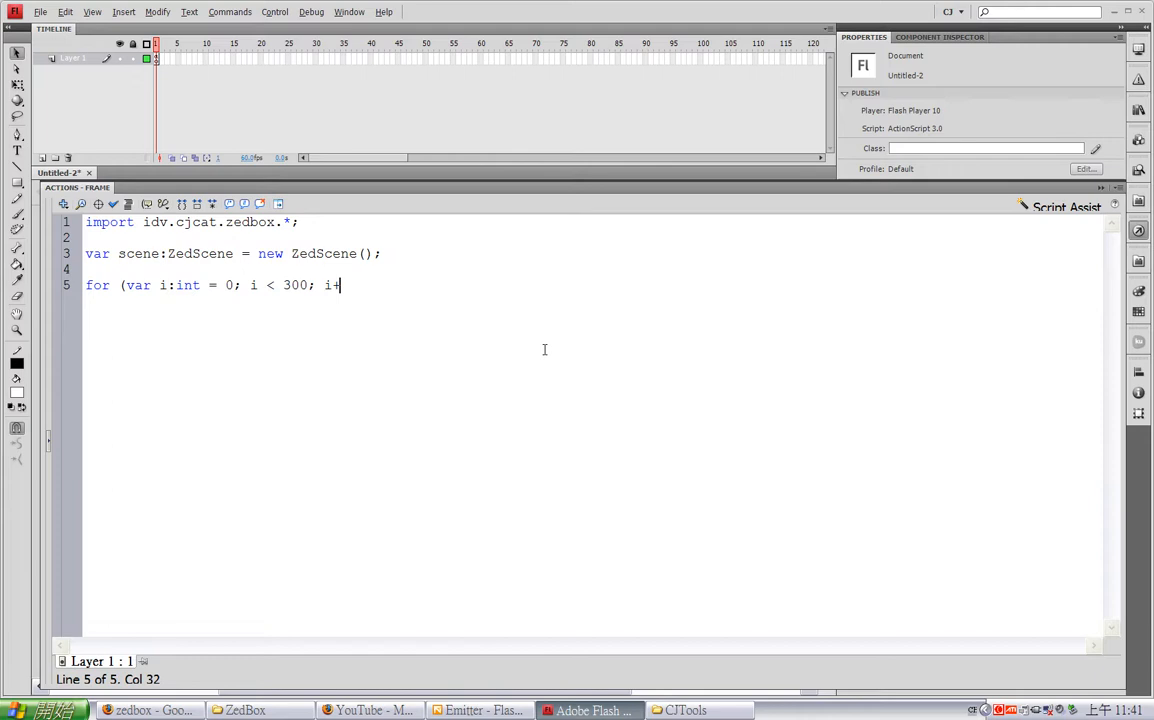
{"action": "type", "text": "+) {"}
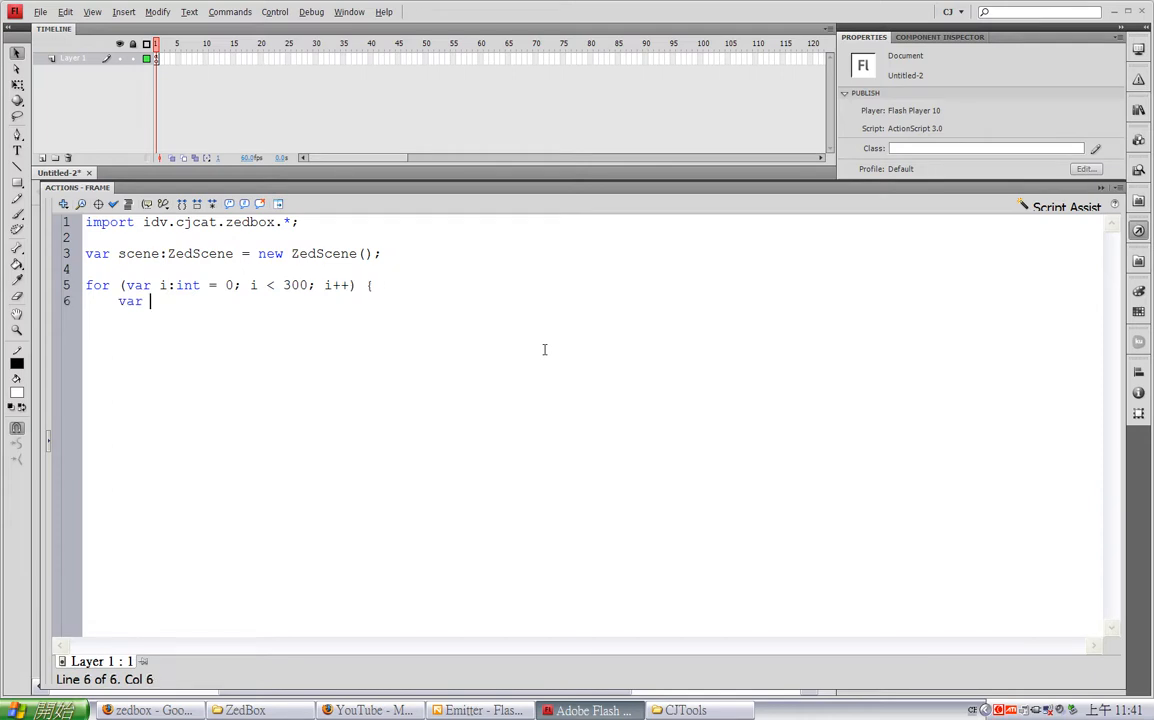
{"action": "type", "text": "zs:Zed"}
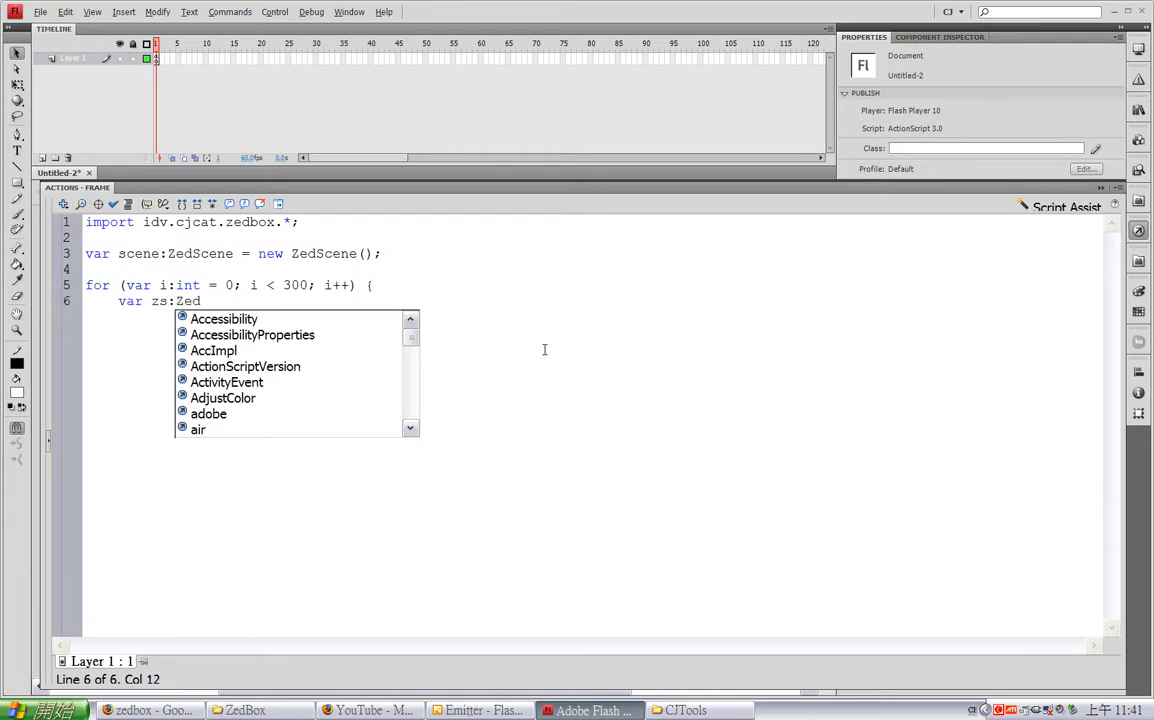
{"action": "type", "text": "Sprite = new"}
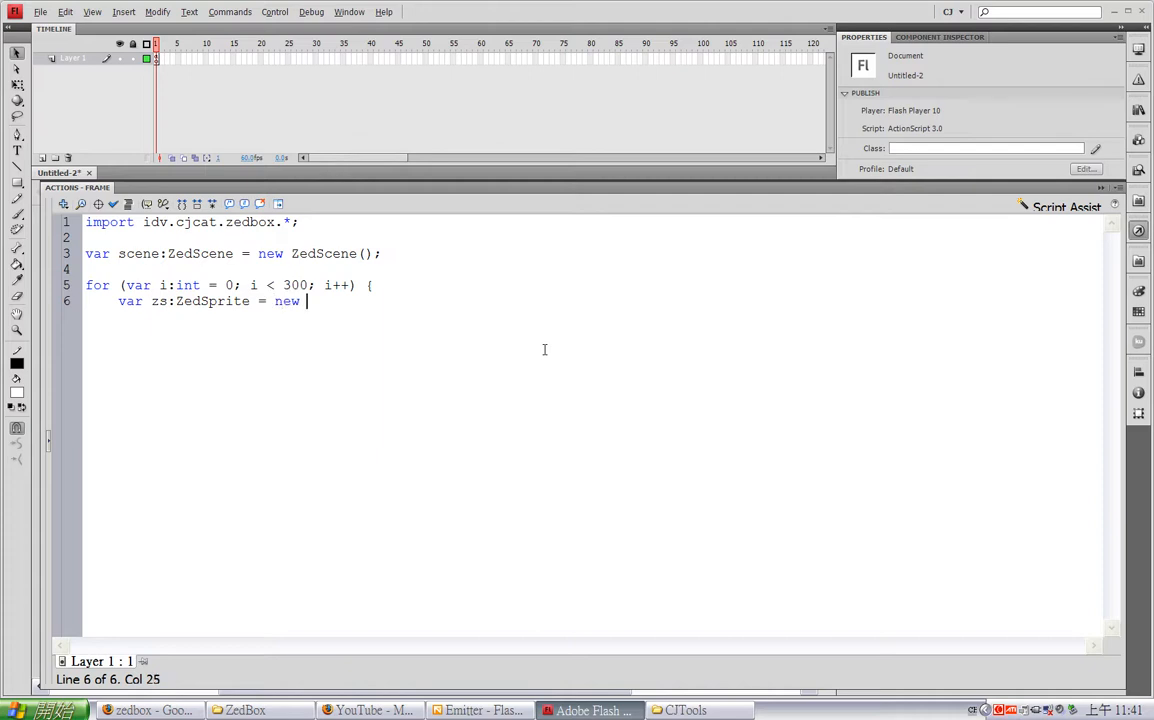
{"action": "type", "text": "ZedSprite("}
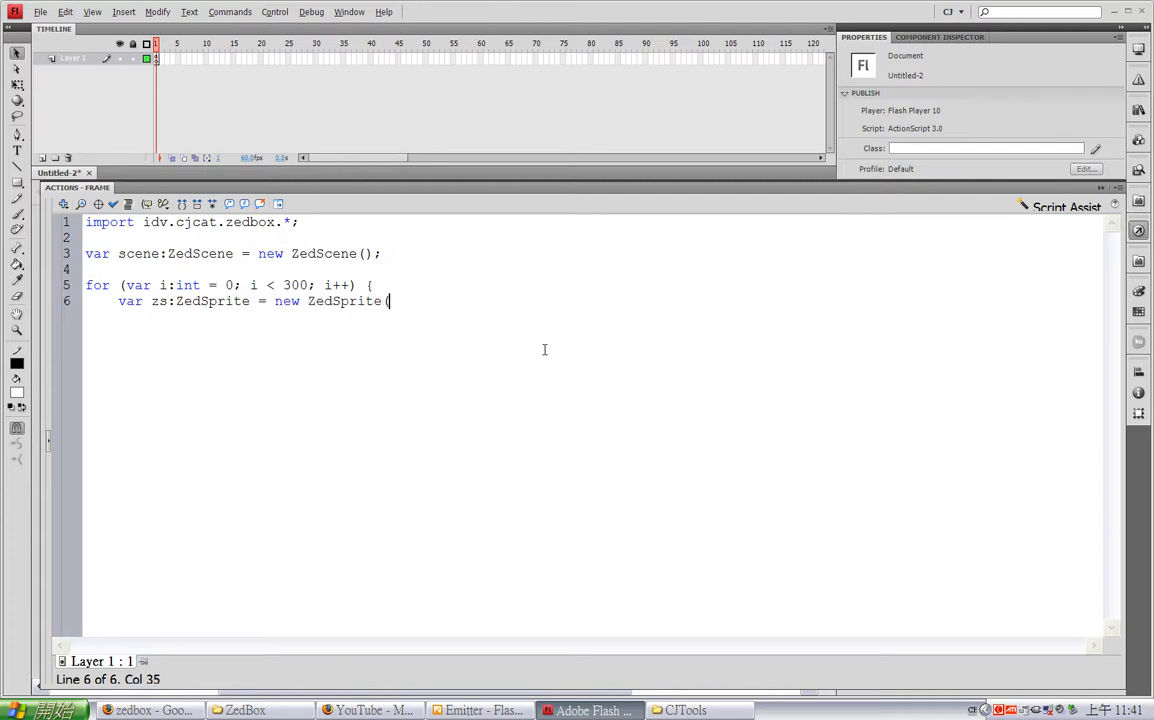
{"action": "type", "text": ");"}
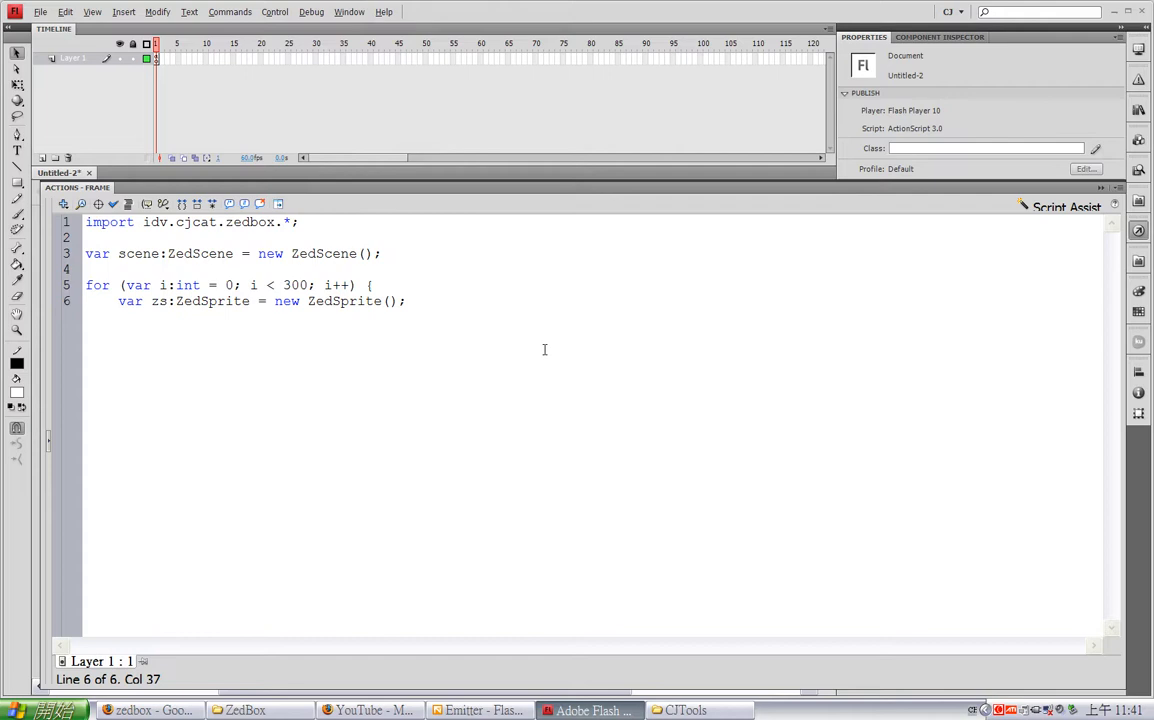
Add a new Box to zs, then add zs to the scene
{"action": "type", "text": "zs."}
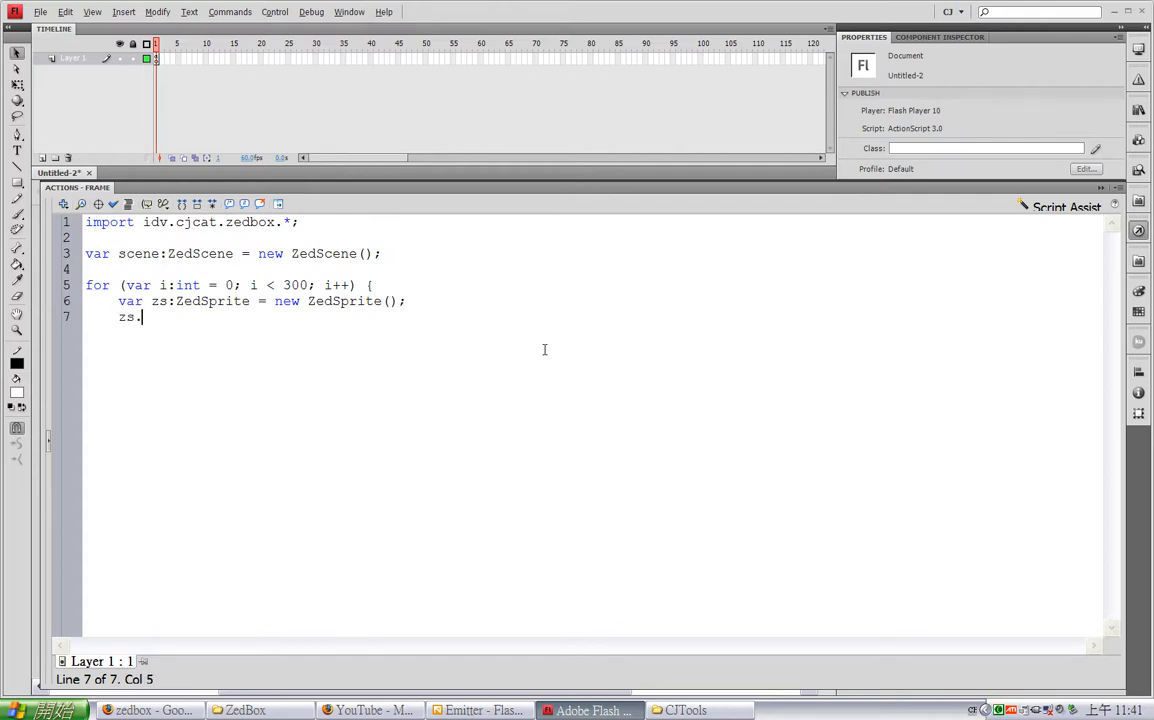
{"action": "type", "text": "add"}
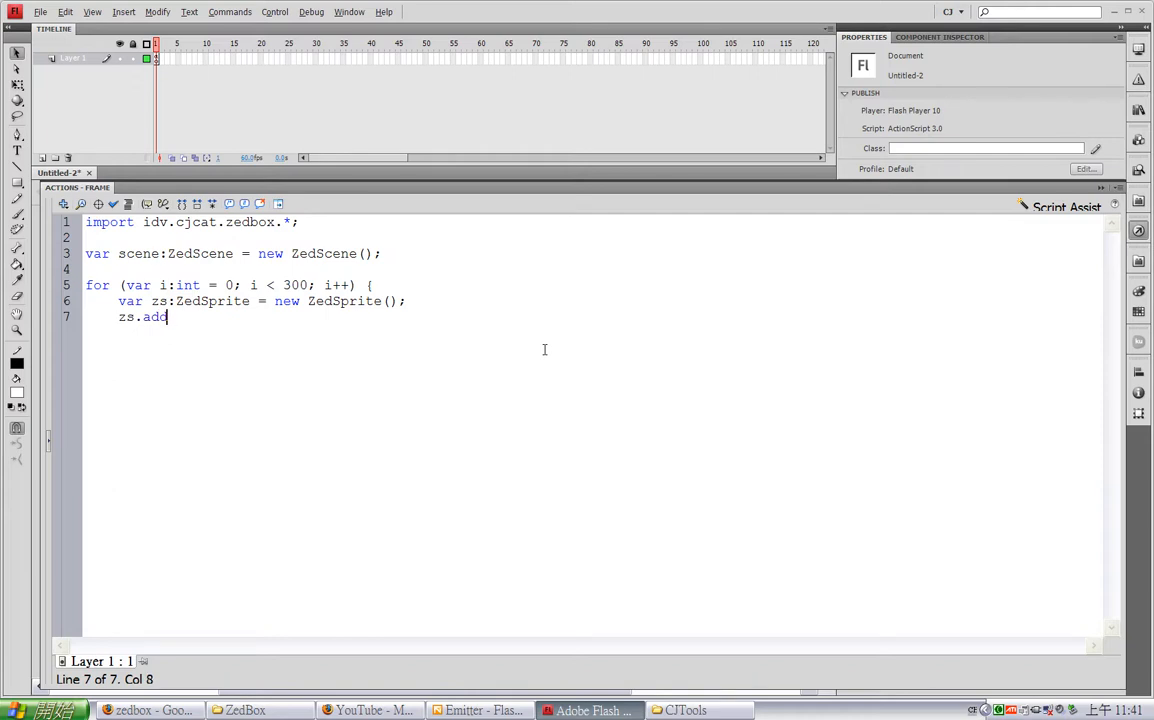
{"action": "type", "text": "Child"}
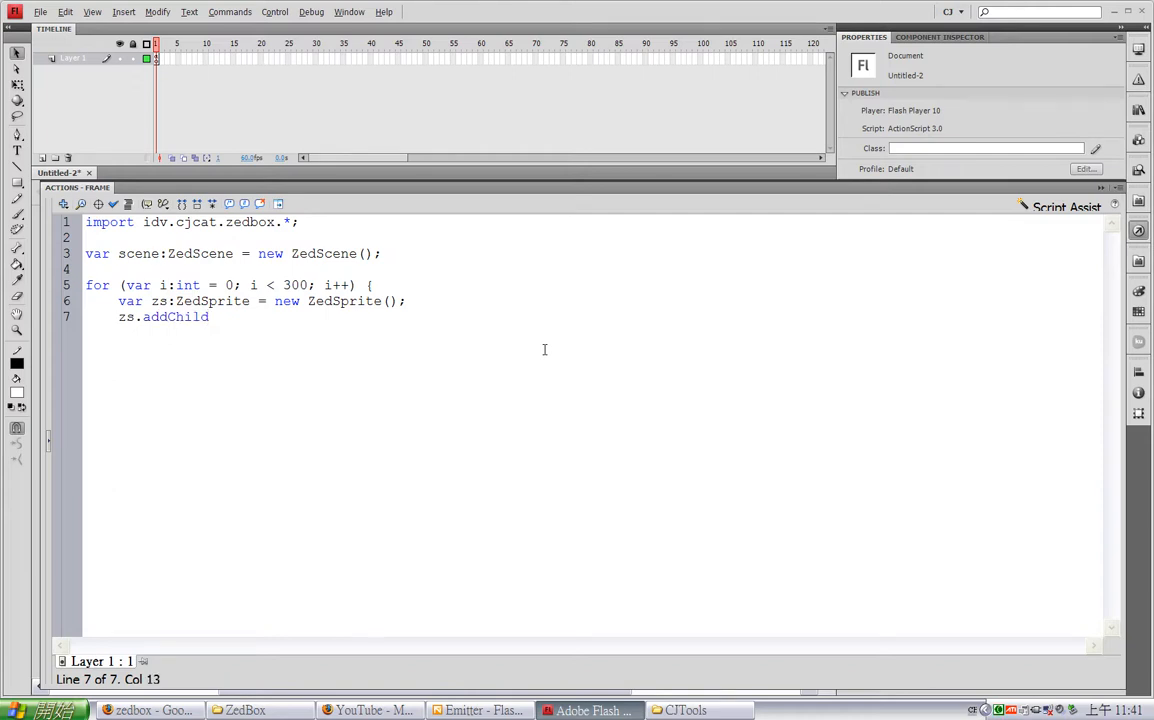
{"action": "type", "text": "("}
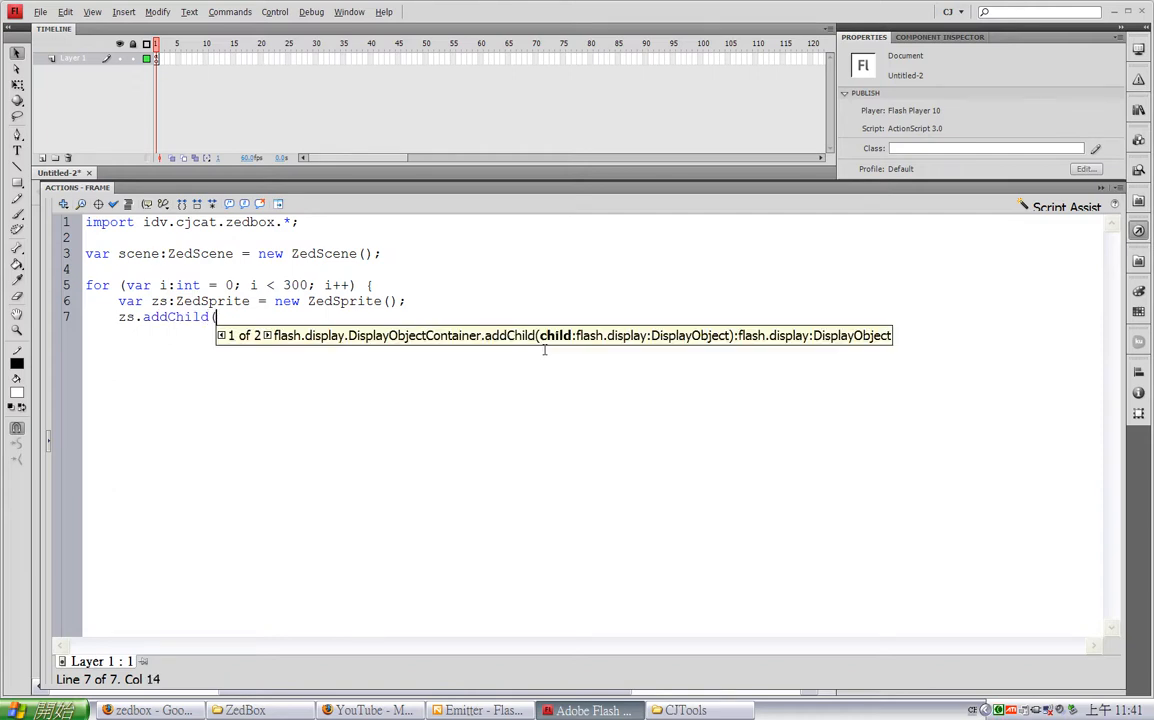
{"action": "type", "text": "new Box());"}
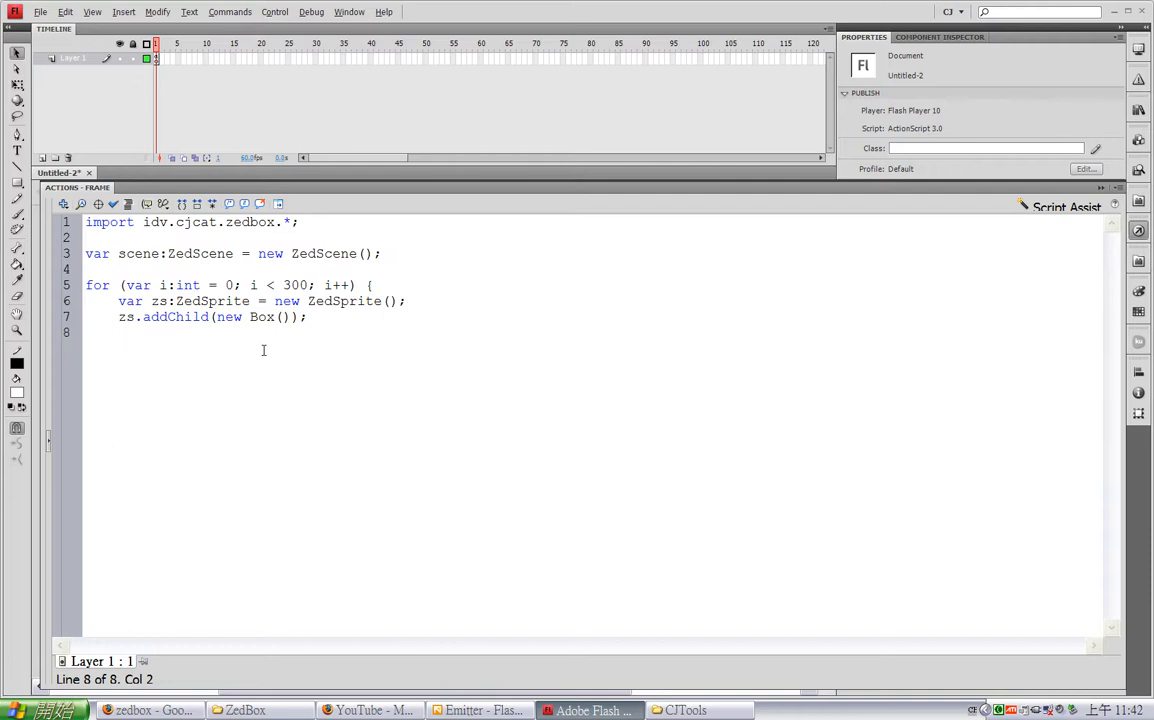
{"action": "type", "text": "s"}
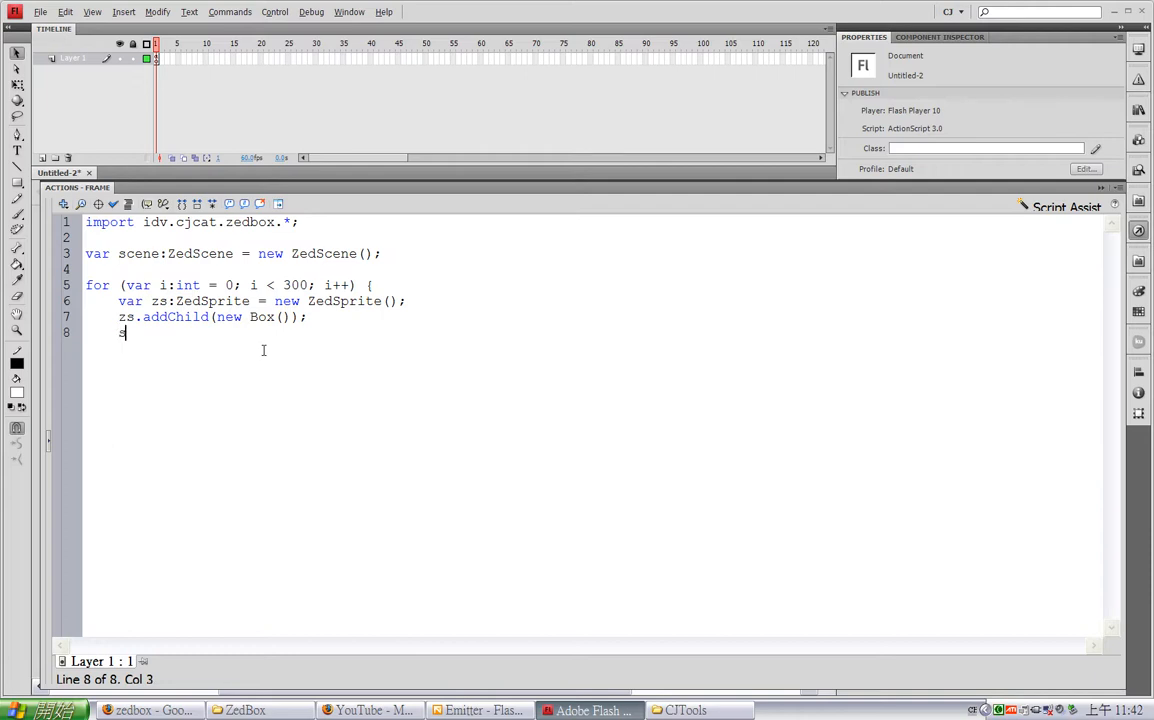
{"action": "type", "text": "ce"}
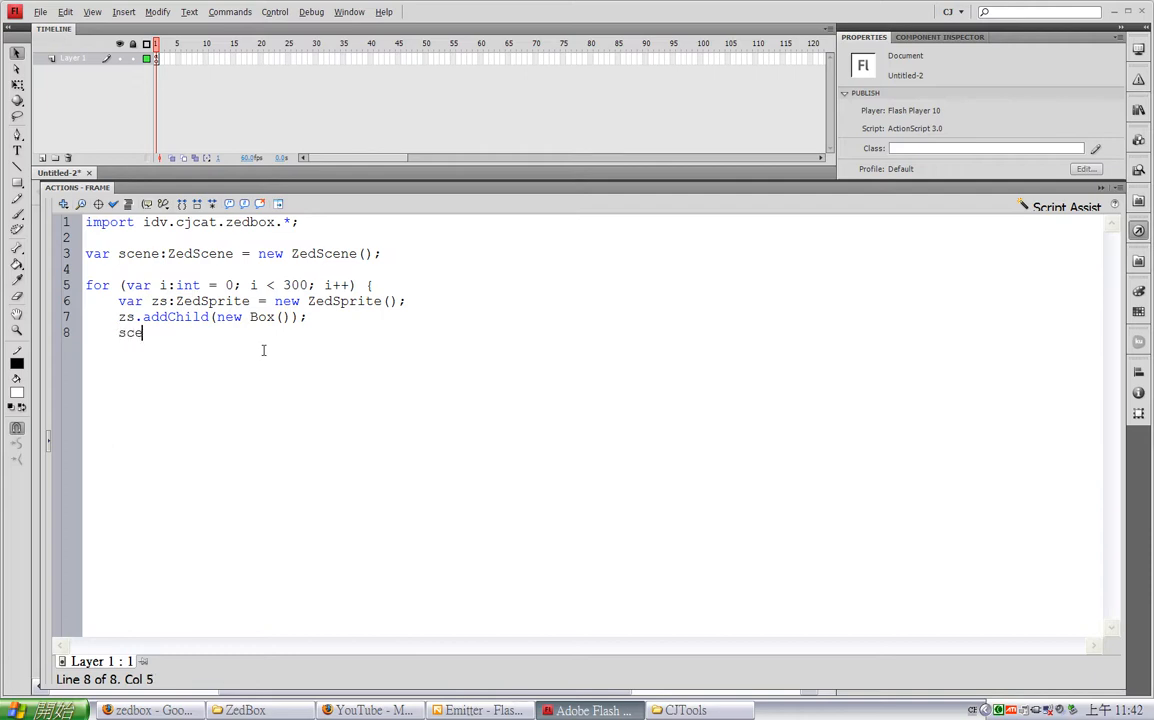
{"action": "type", "text": "n"}
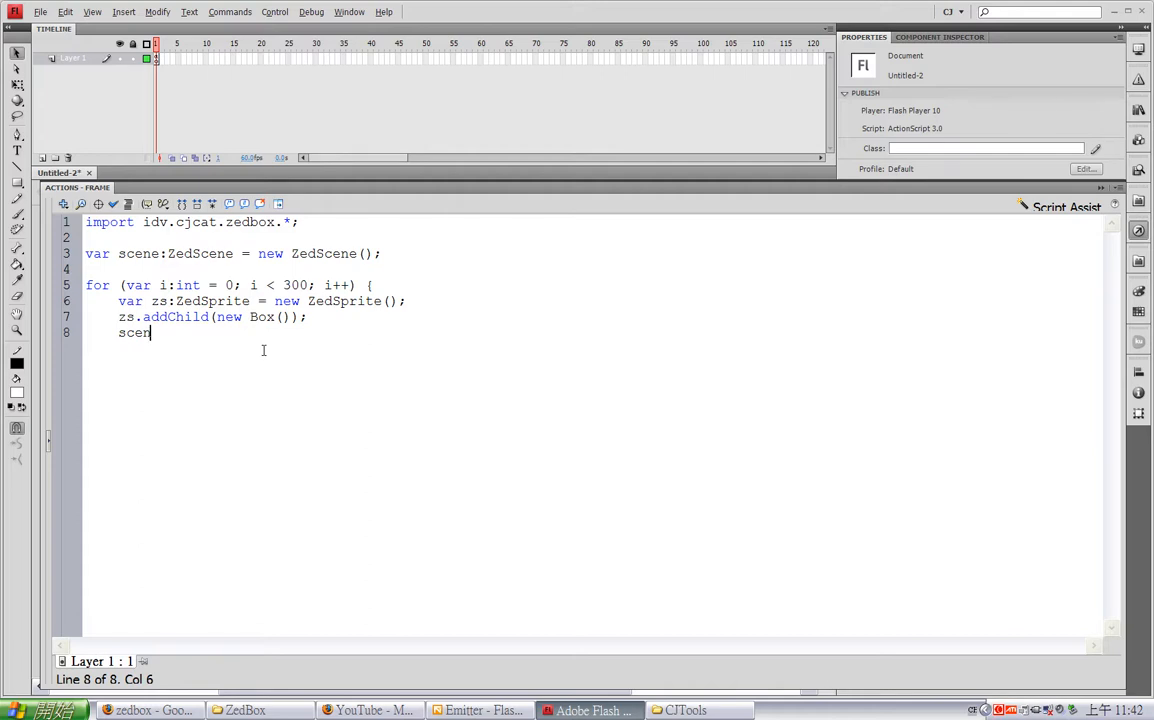
{"action": "type", "text": "e.addChi"}
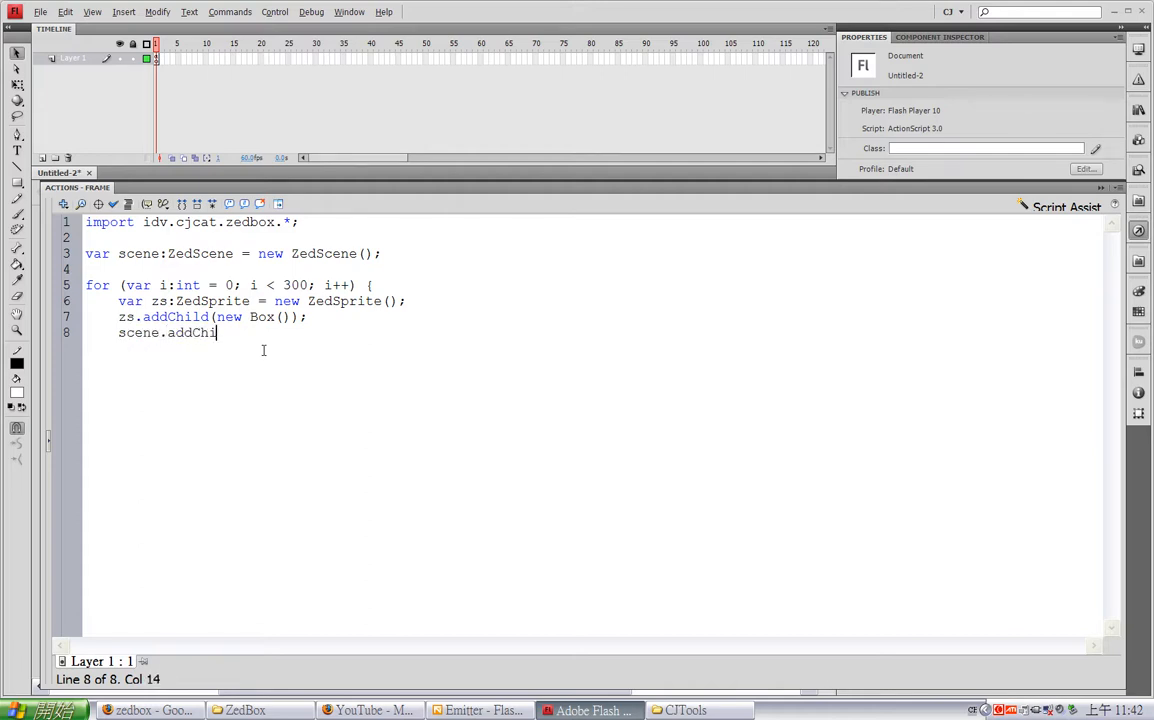
{"action": "key", "text": "BackSpace"}
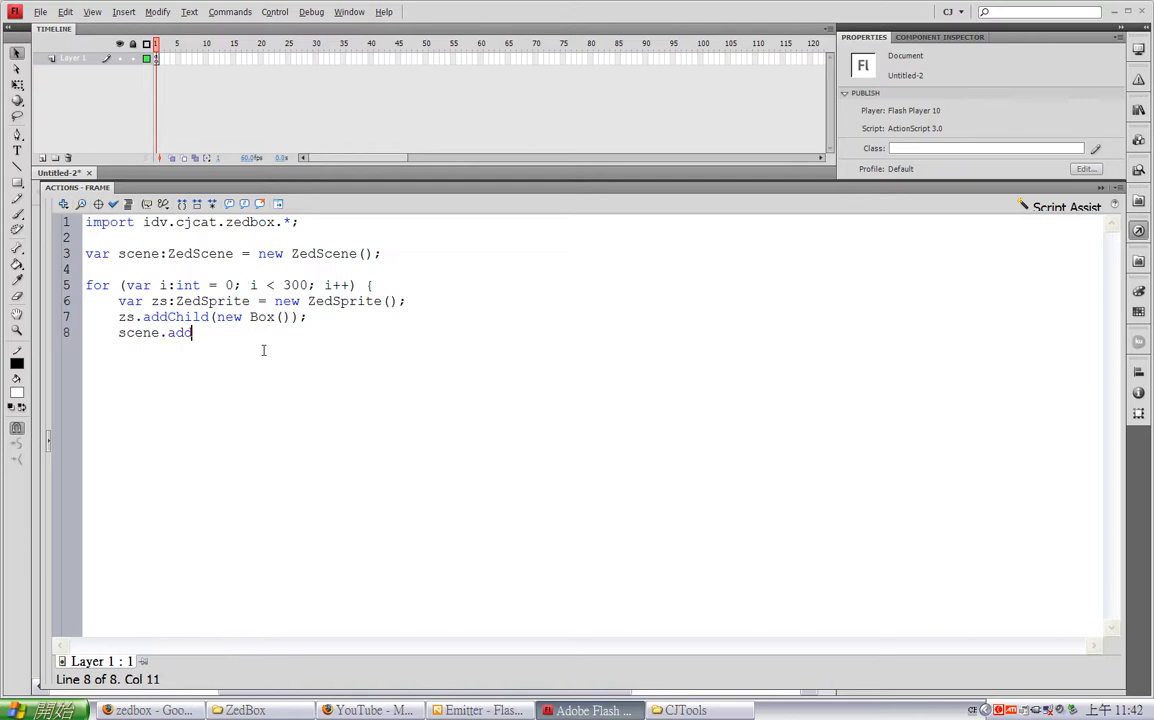
{"action": "type", "text": "Child(zs);"}
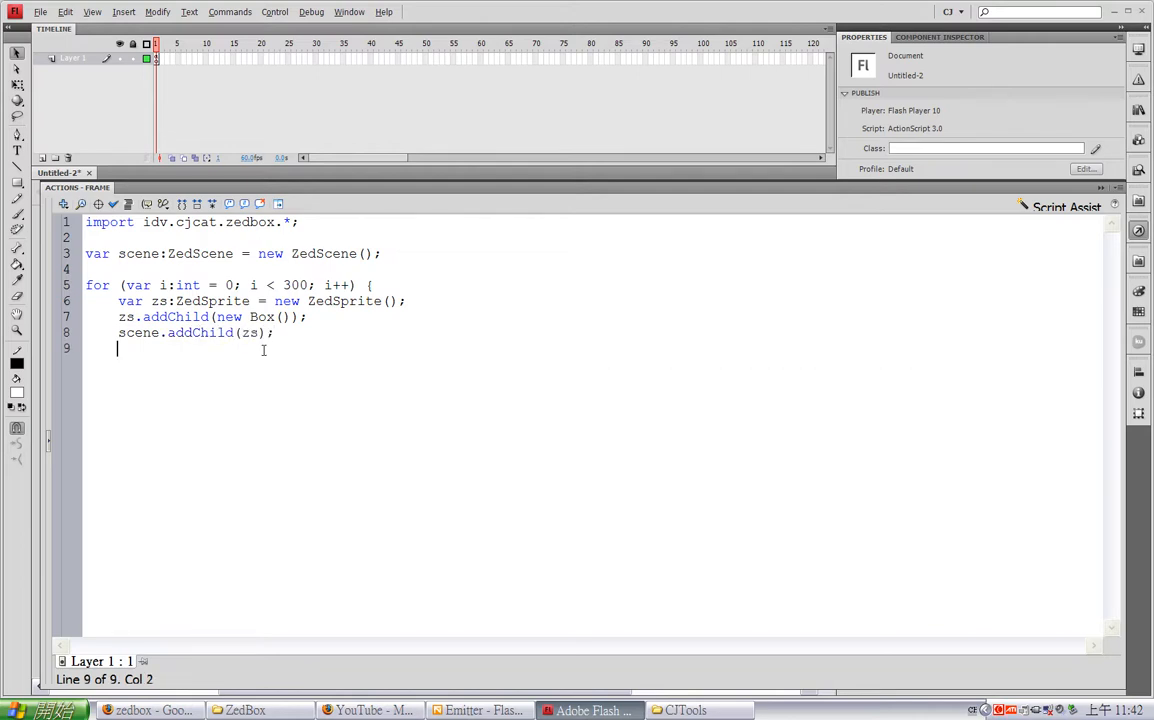
Set zs.x to 1000 * Math.random() - 500
{"action": "type", "text": "zs.x ="}
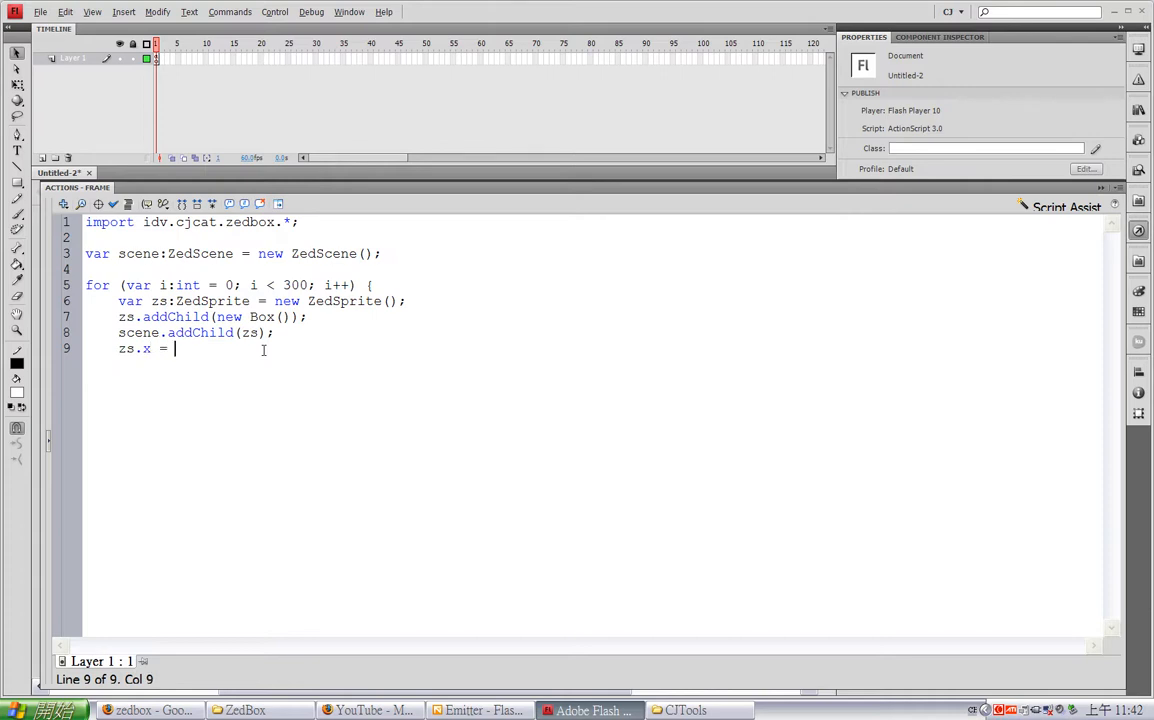
{"action": "type", "text": "1000"}
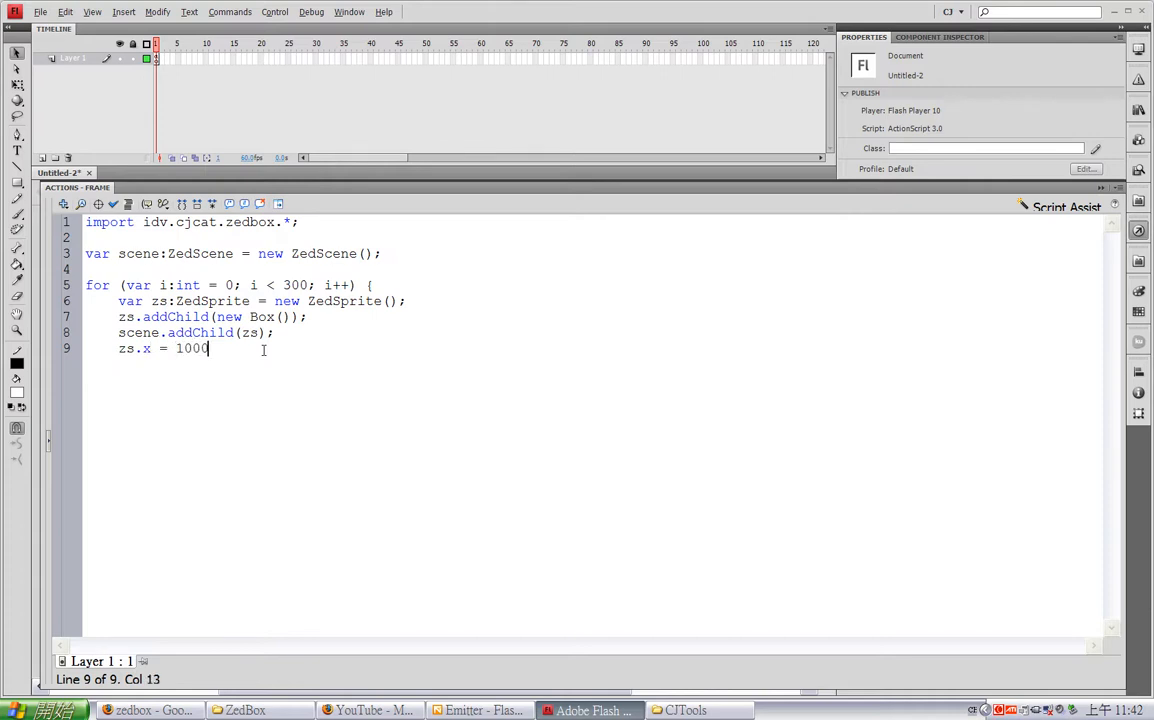
{"action": "type", "text": "* Math.random() -"}
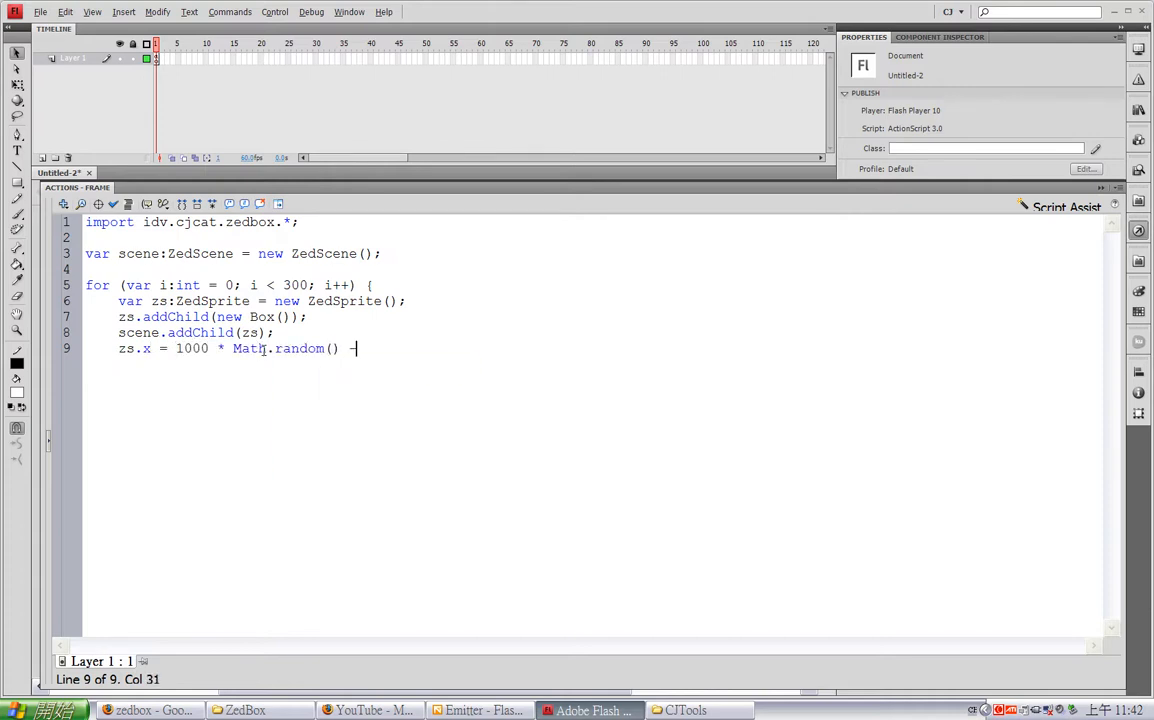
{"action": "type", "text": "500;"}
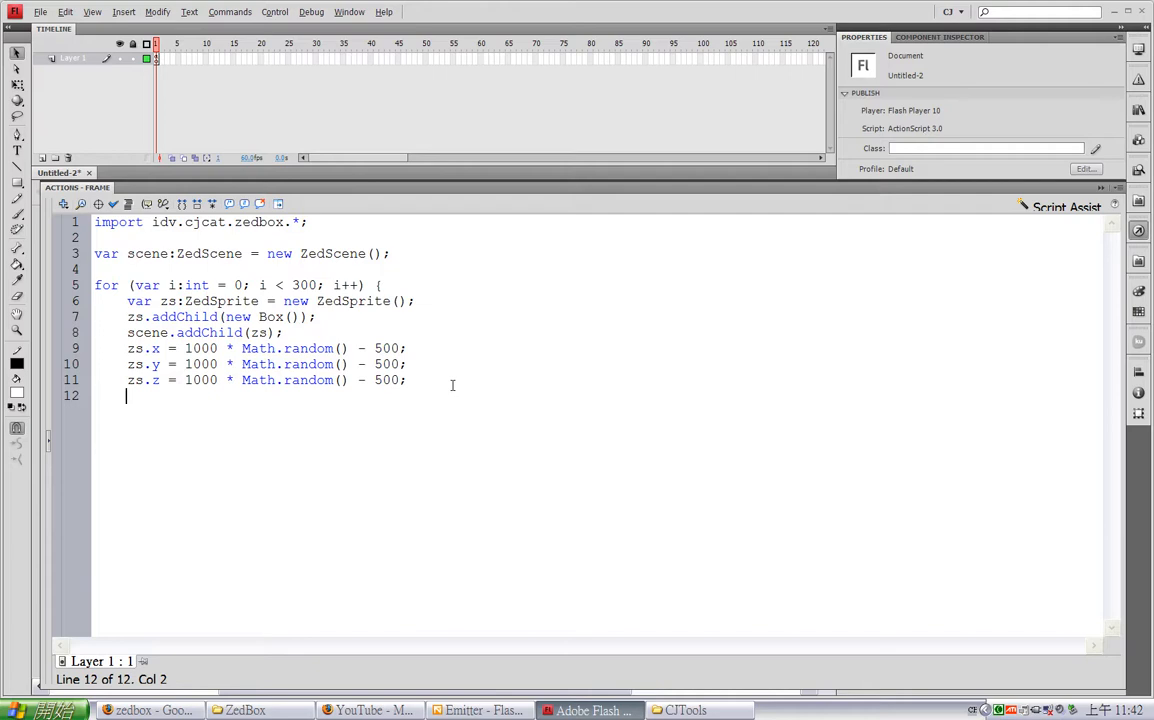
Close the loop, position the scene at x 320, y 200, and add it to the stage
{"action": "type", "text": "}"}
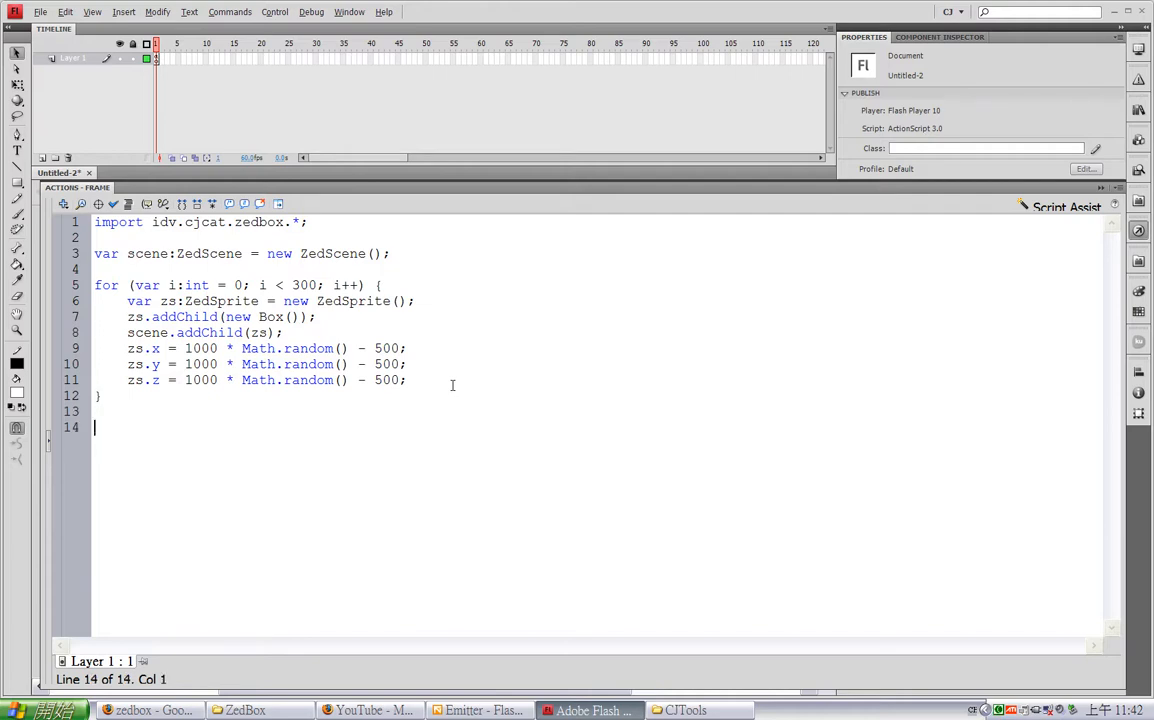
{"action": "type", "text": "scene"}
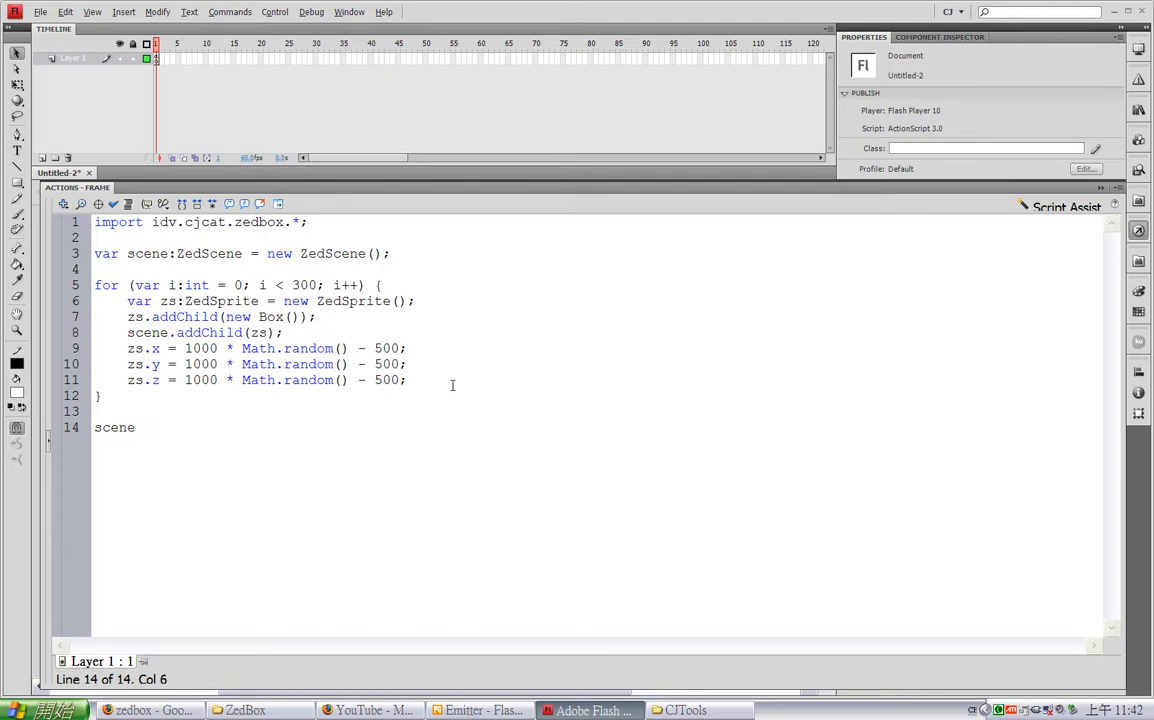
{"action": "type", "text": ".x = 320"}
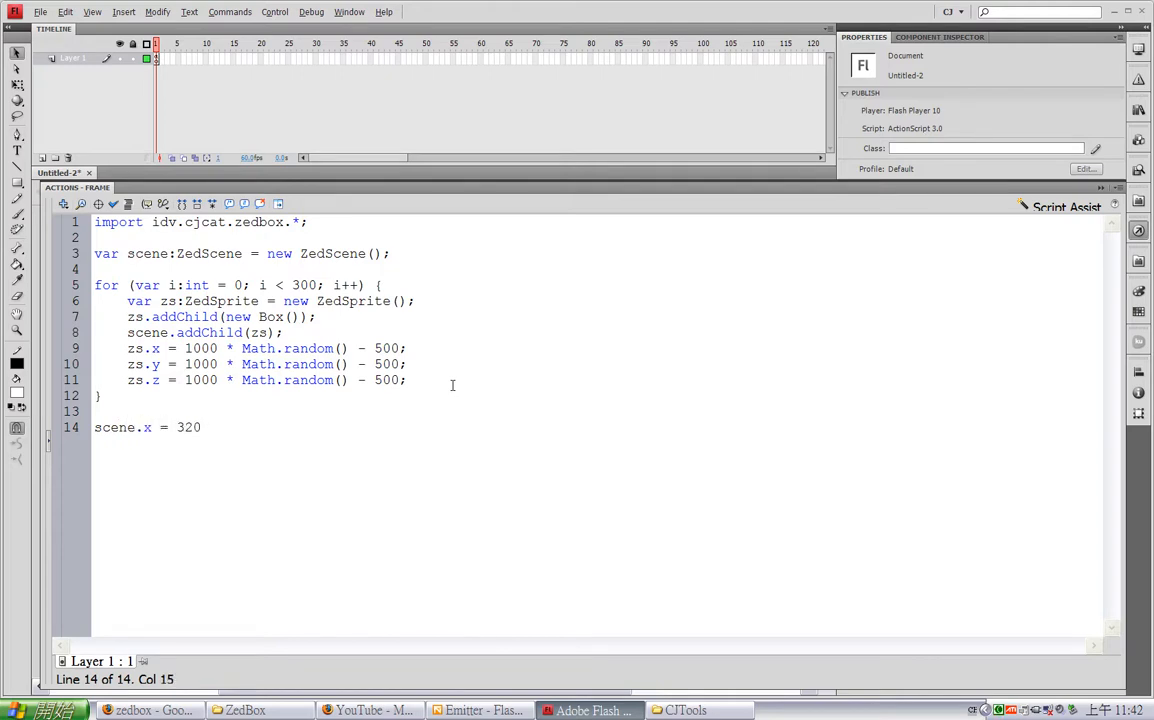
{"action": "type", "text": ", scene.y = 200"}
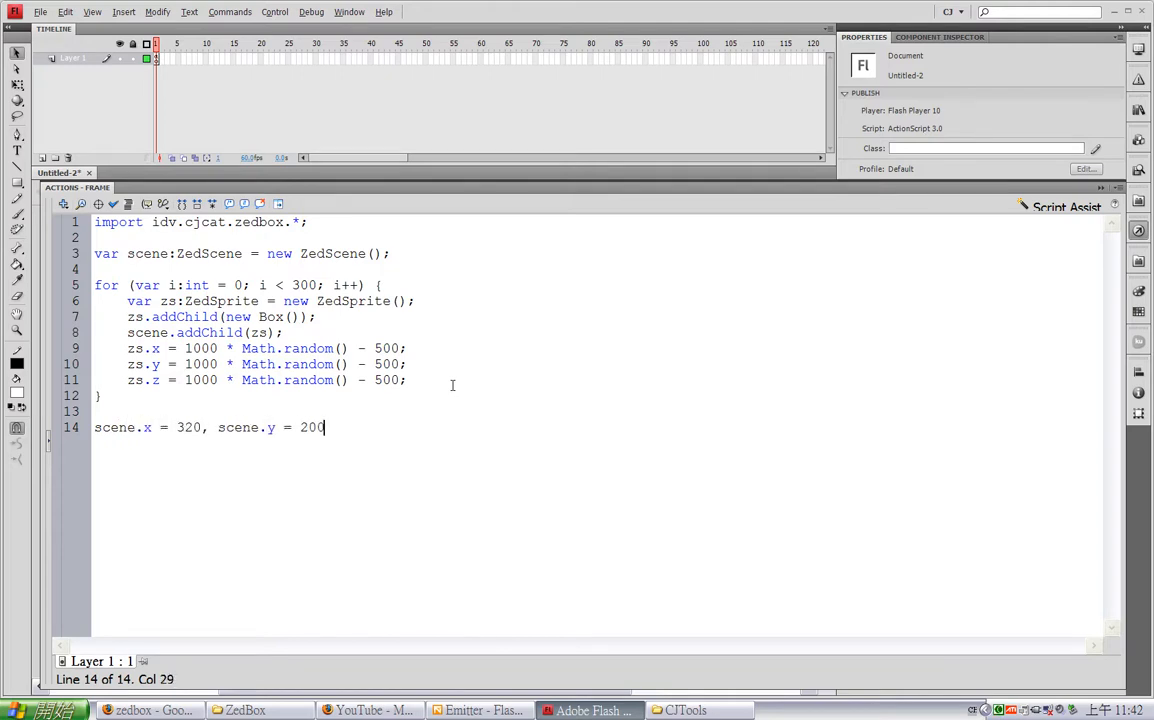
{"action": "type", "text": ";"}
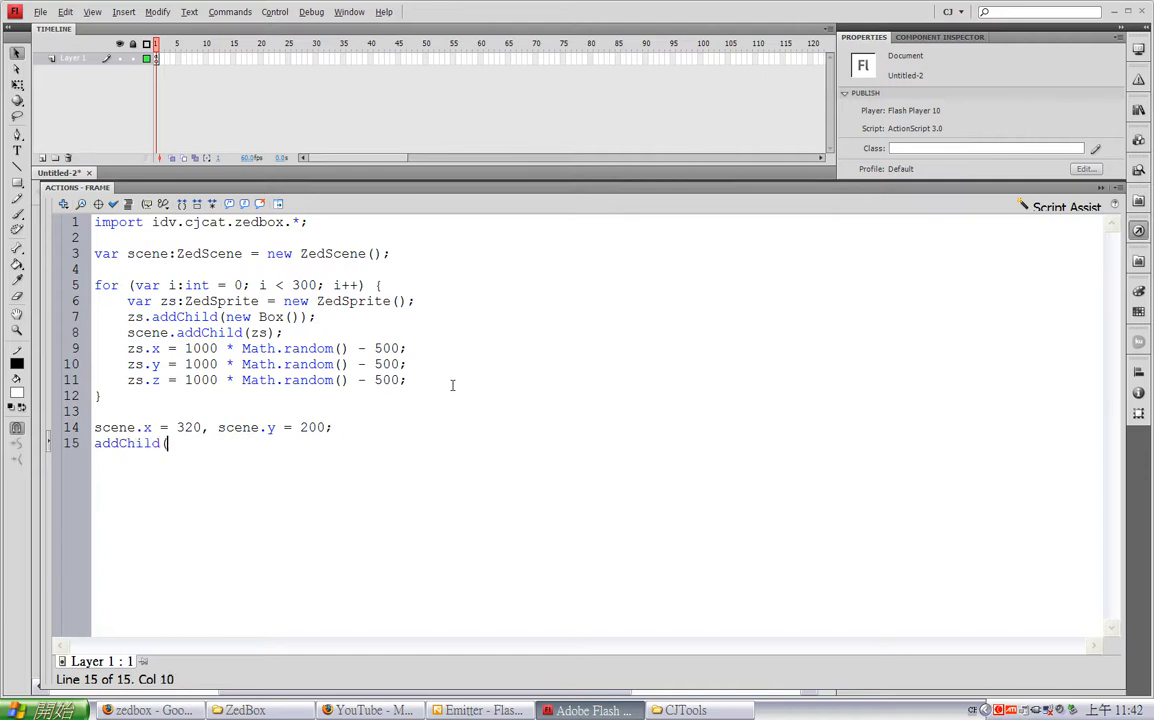
{"action": "type", "text": "scene);"}
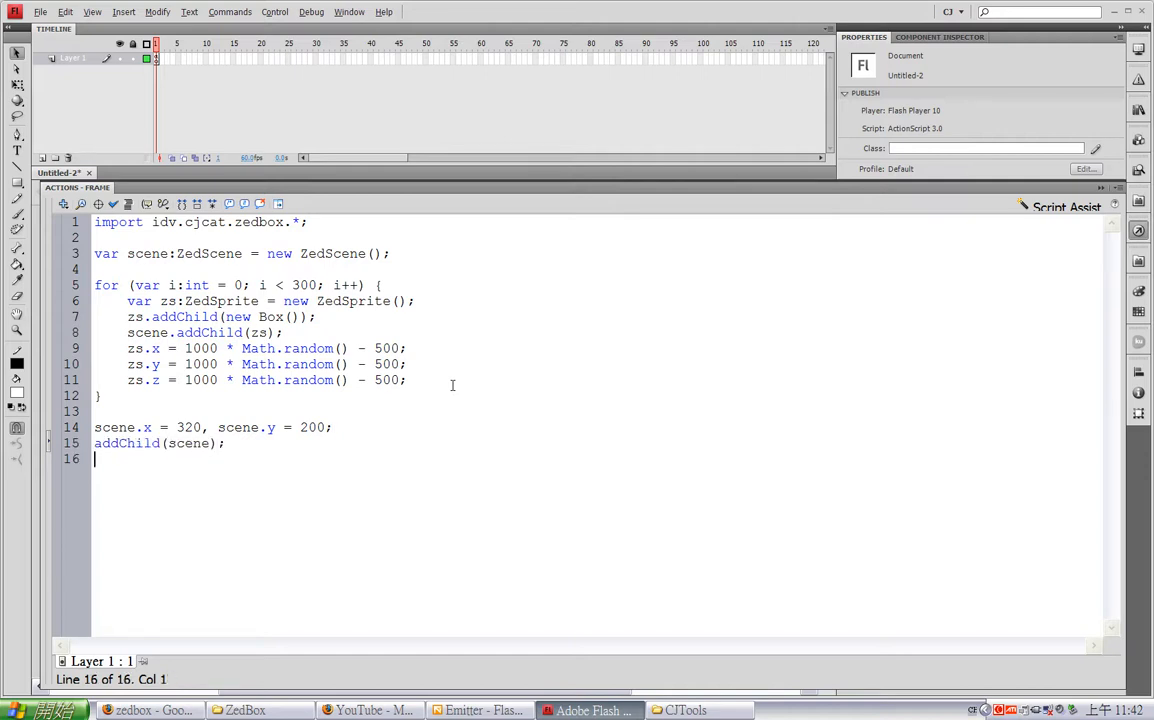
{"action": "key", "text": "enter"}
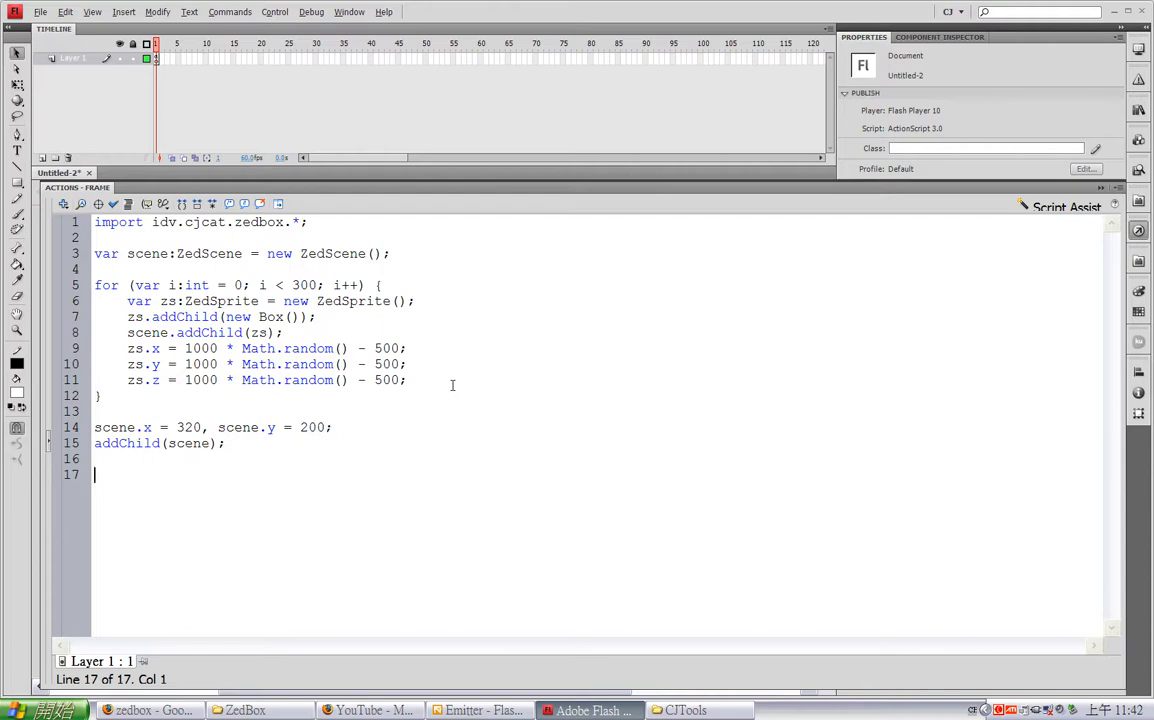
{"action": "type", "text": "s"}
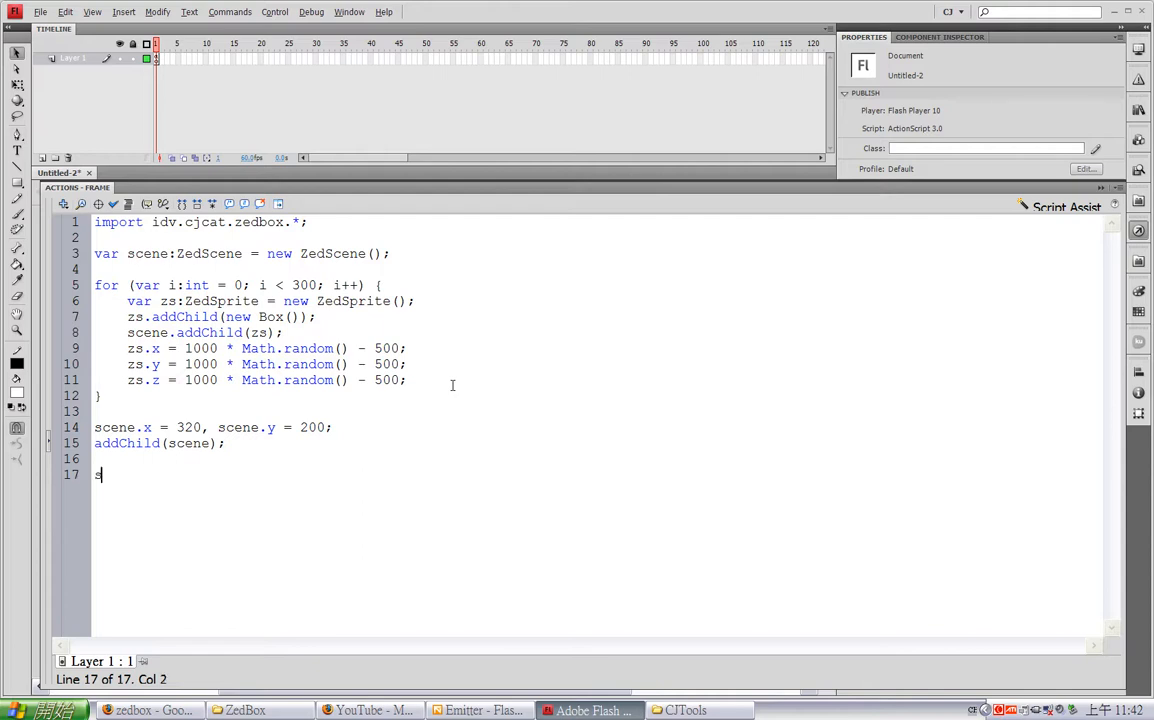
Type the scene.render() call at the end of the script
{"action": "type", "text": "cene.render();"}
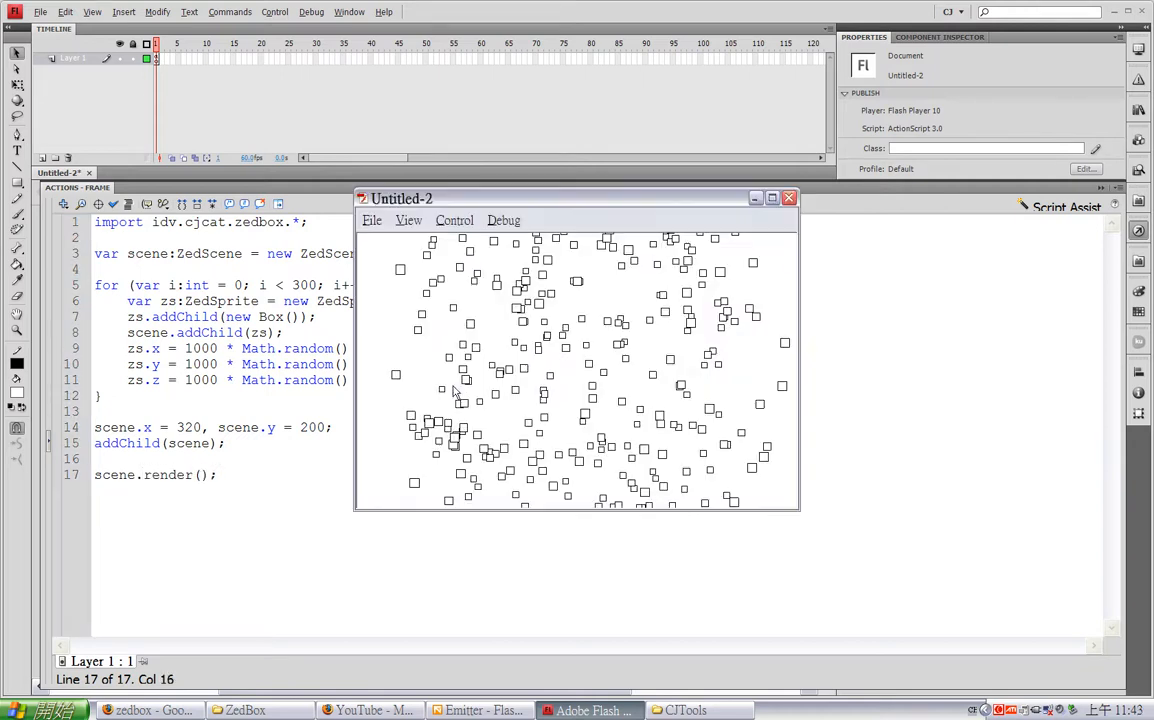
{"action": "mouse_move", "coordinate": [573, 369]}
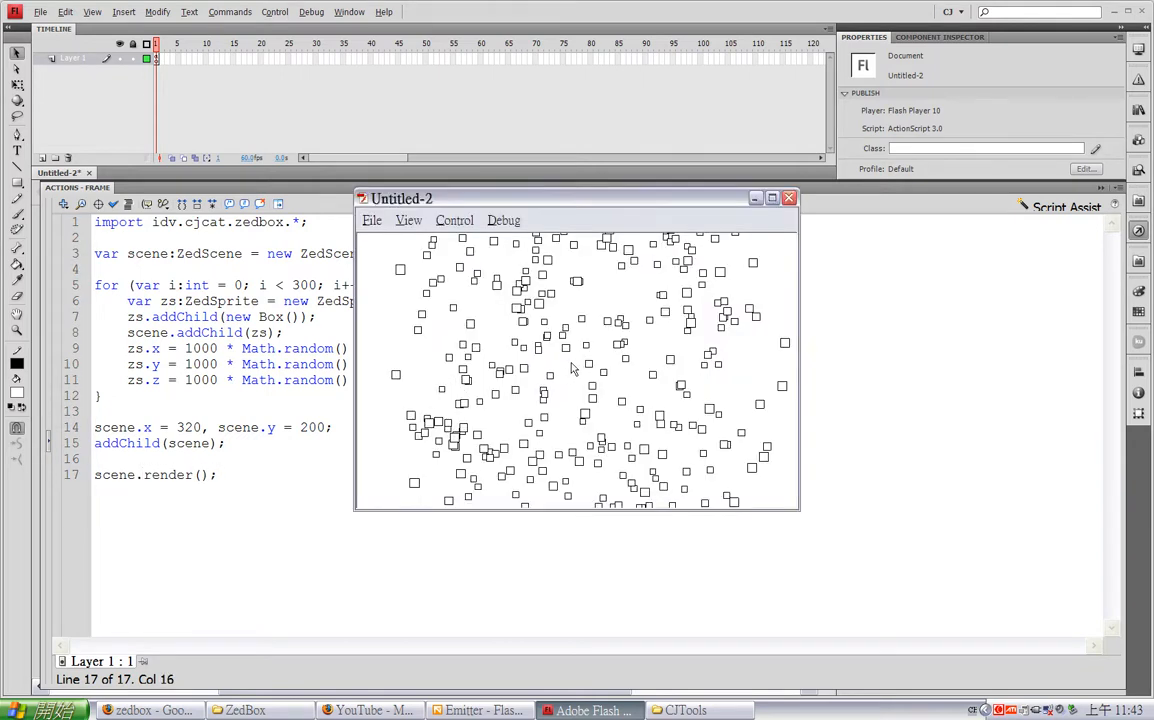
{"action": "mouse_move", "coordinate": [578, 408]}
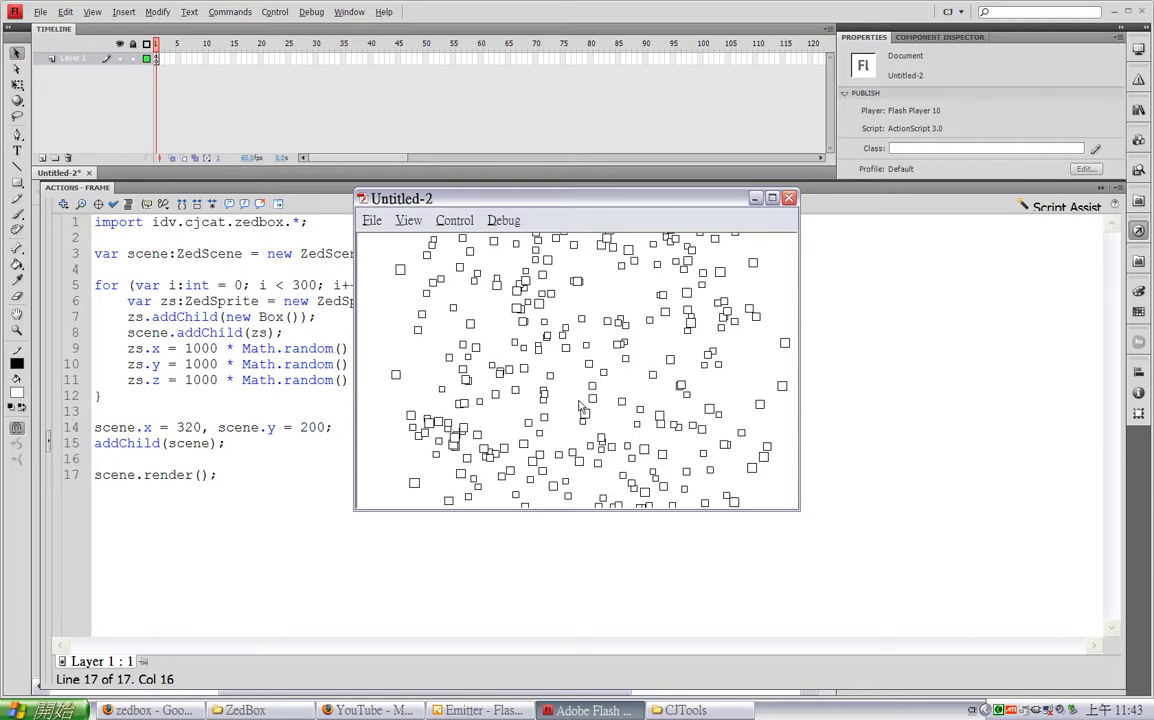
{"action": "mouse_move", "coordinate": [588, 415]}
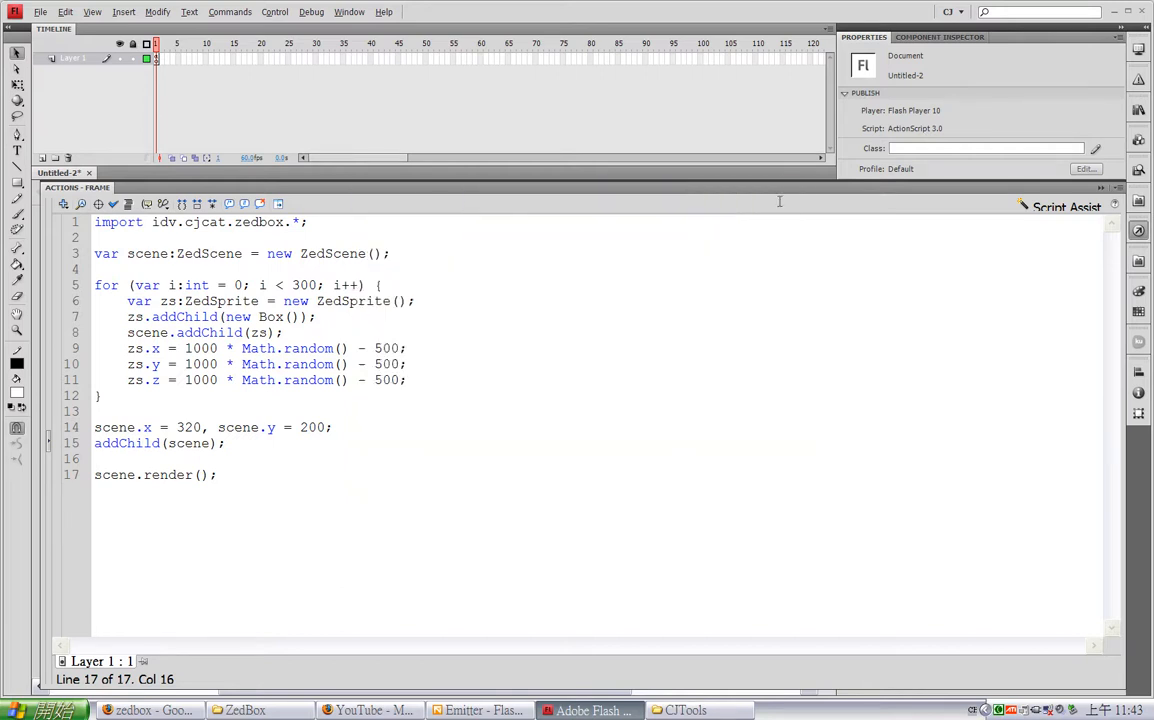
Add an Event.ENTER_FRAME listener that calls a loop function
{"action": "left_click", "coordinate": [216, 475]}
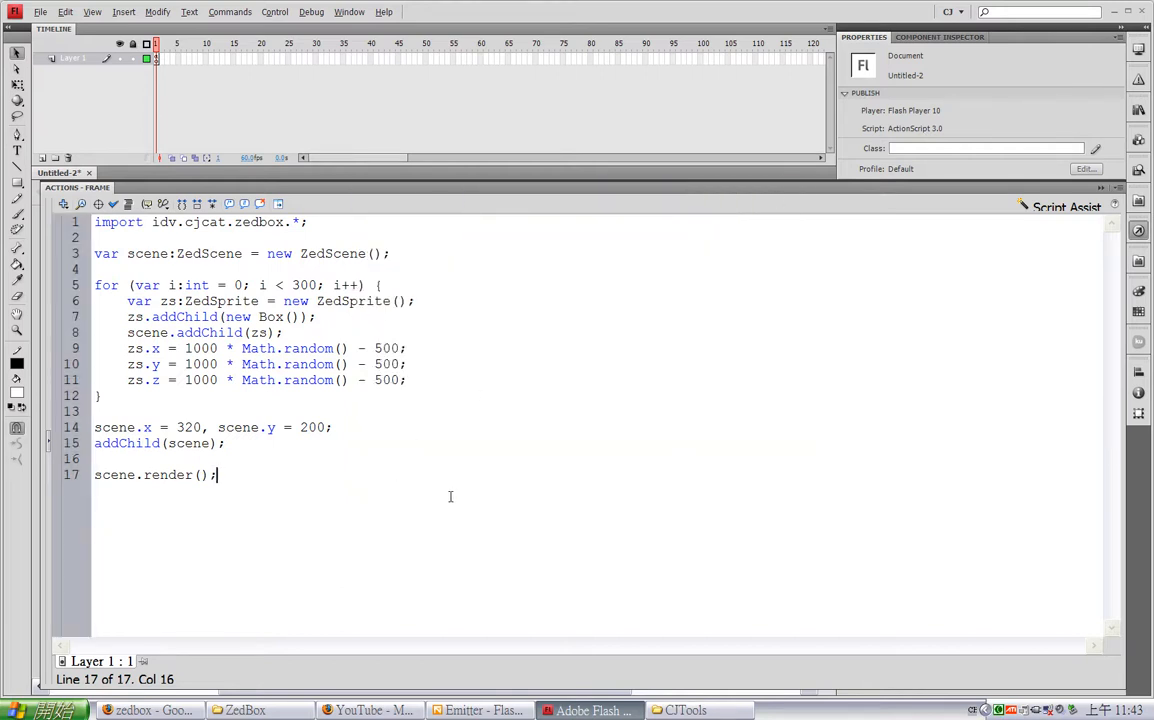
{"action": "key", "text": "enter"}
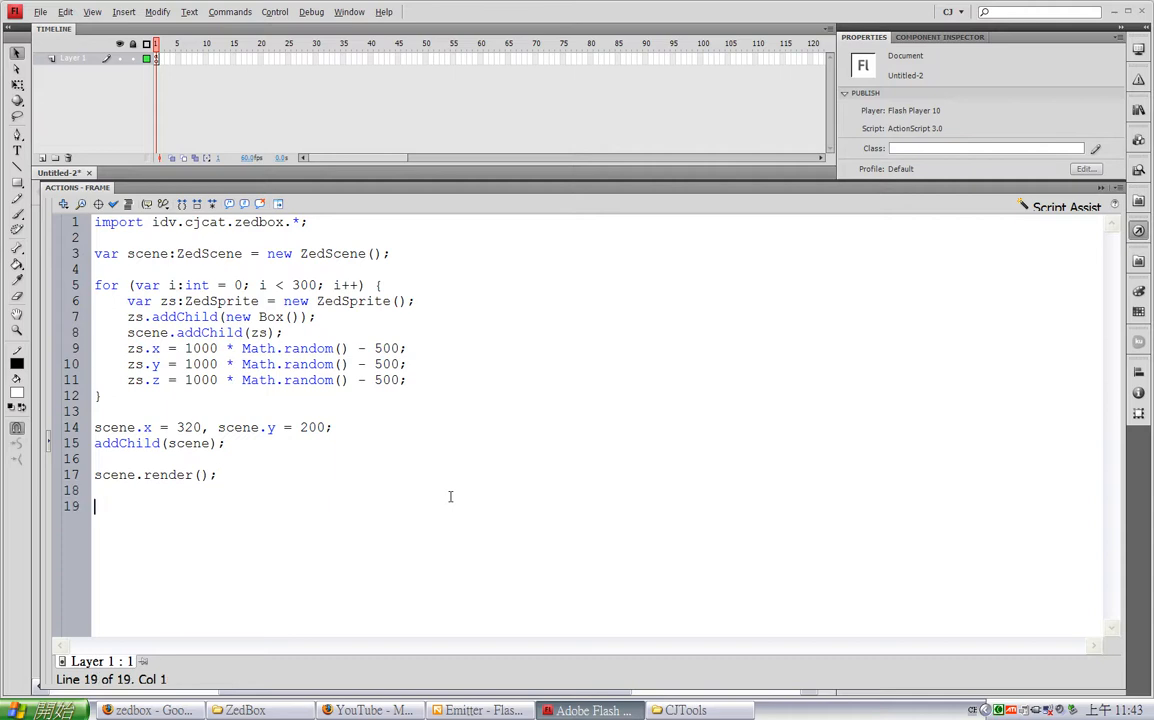
{"action": "type", "text": "addEve"}
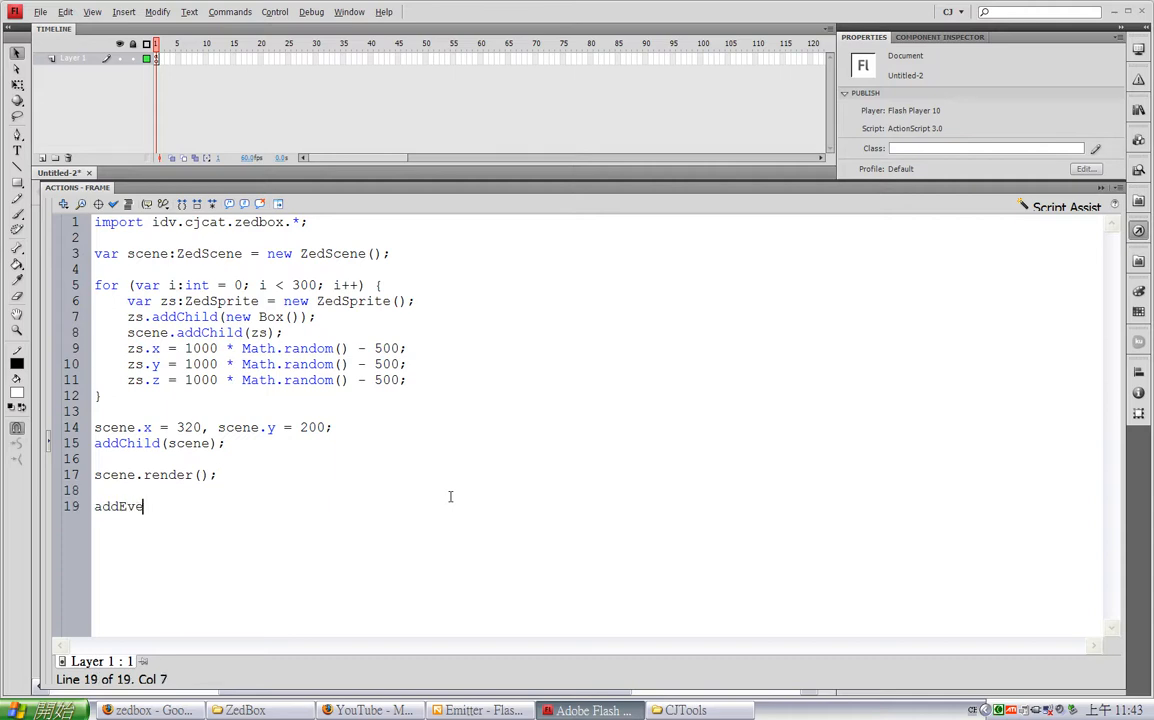
{"action": "type", "text": "nt"}
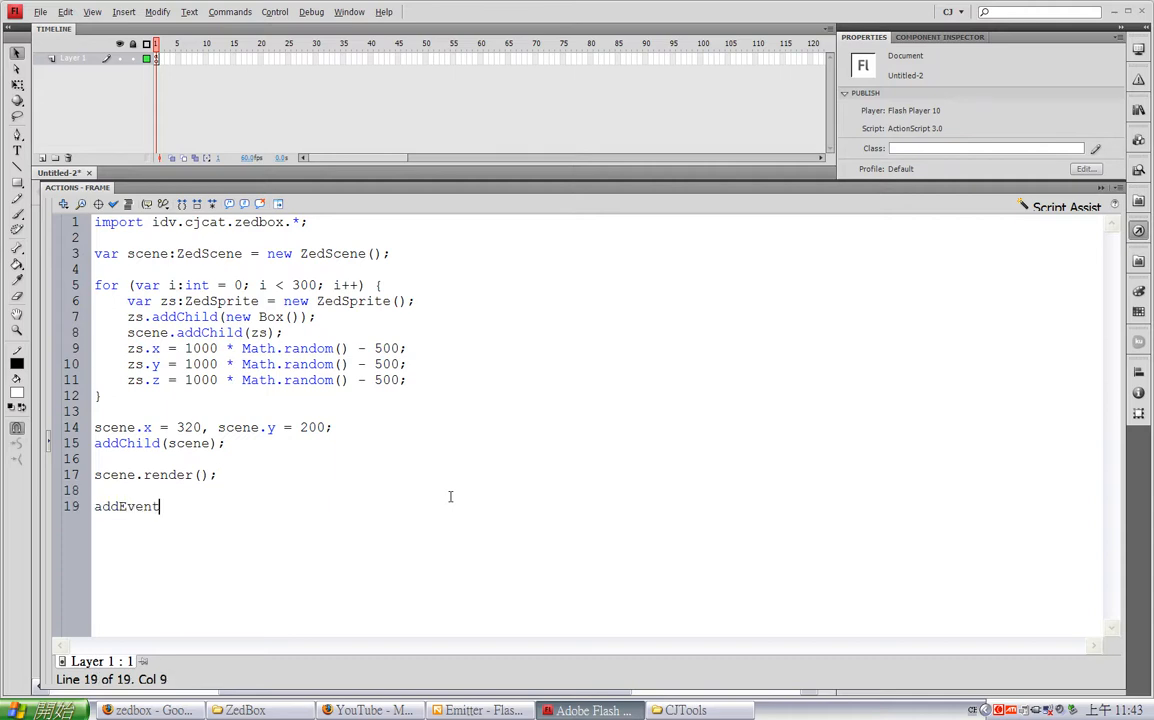
{"action": "type", "text": "Listener"}
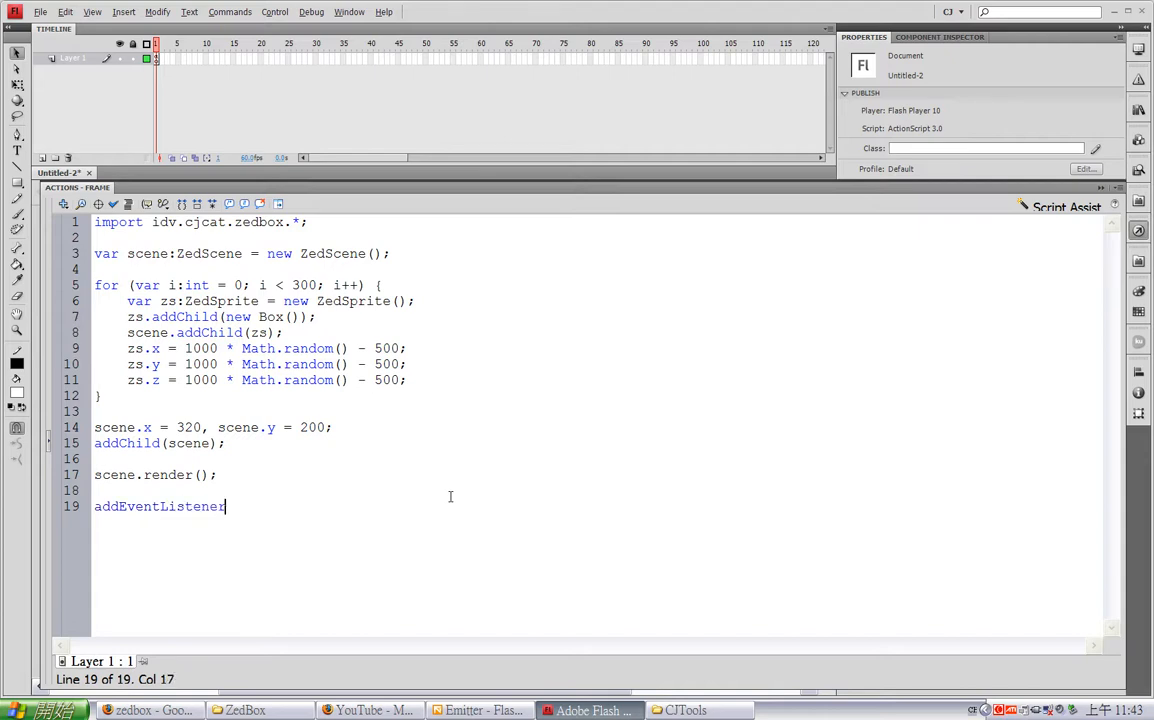
{"action": "type", "text": "(Event.ENTER_FRAME, l"}
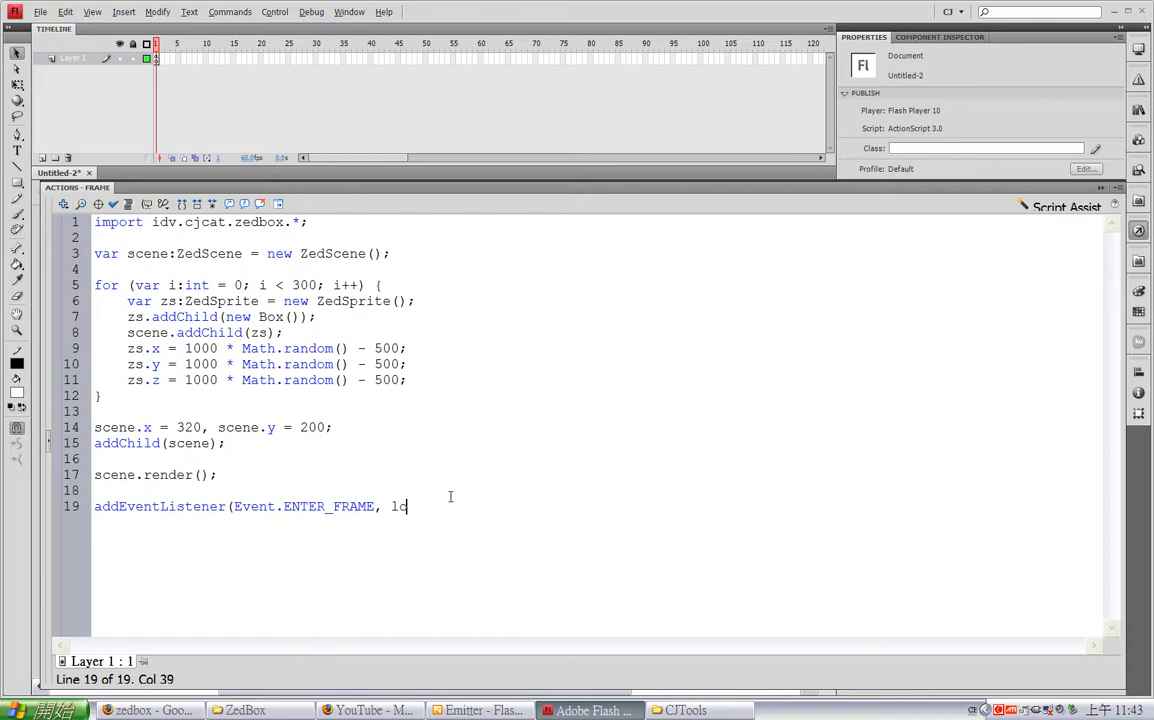
{"action": "type", "text": "oop);"}
{"action": "type", "text": "function loop(e:Event):void {"}
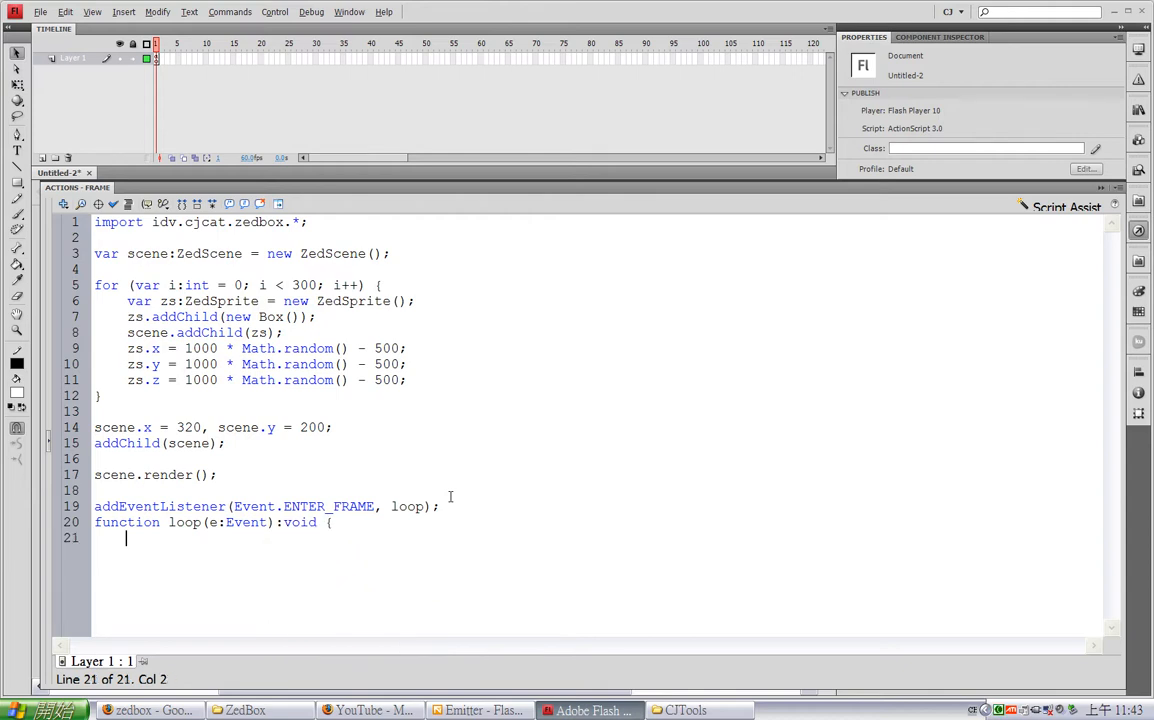
In loop, set scene.camera.position.x = (mouseX - 320) * 2 - 1000
{"action": "type", "text": "scene"}
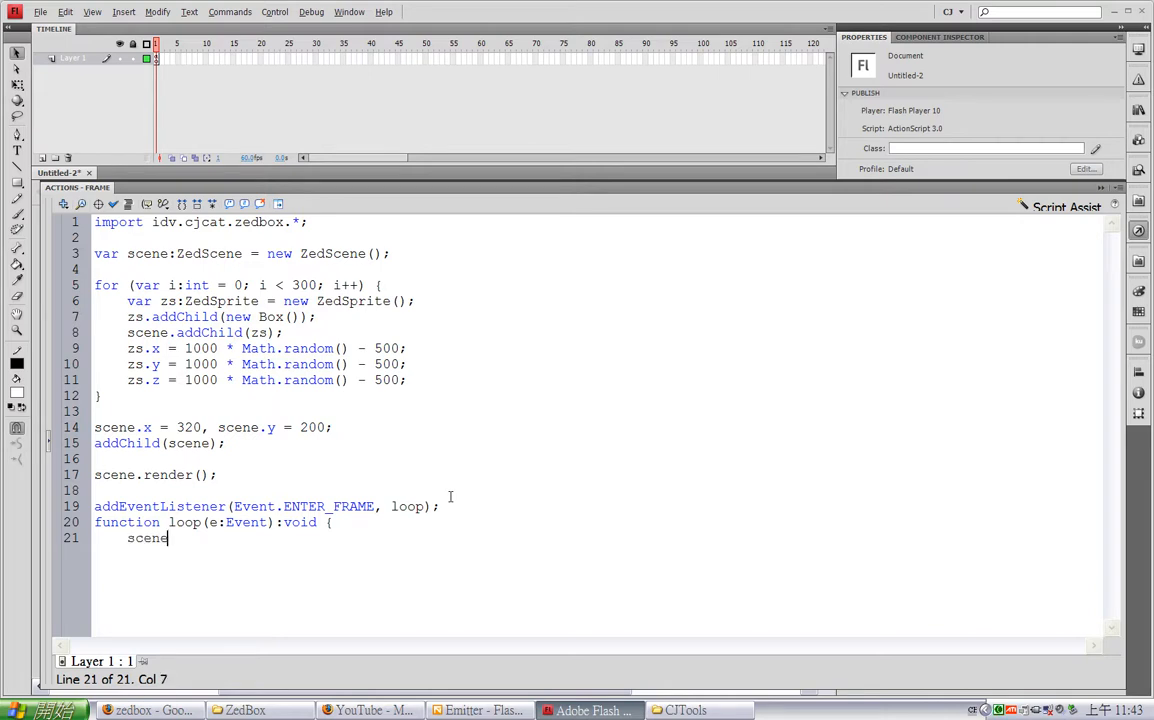
{"action": "type", "text": ".camera.position.x"}
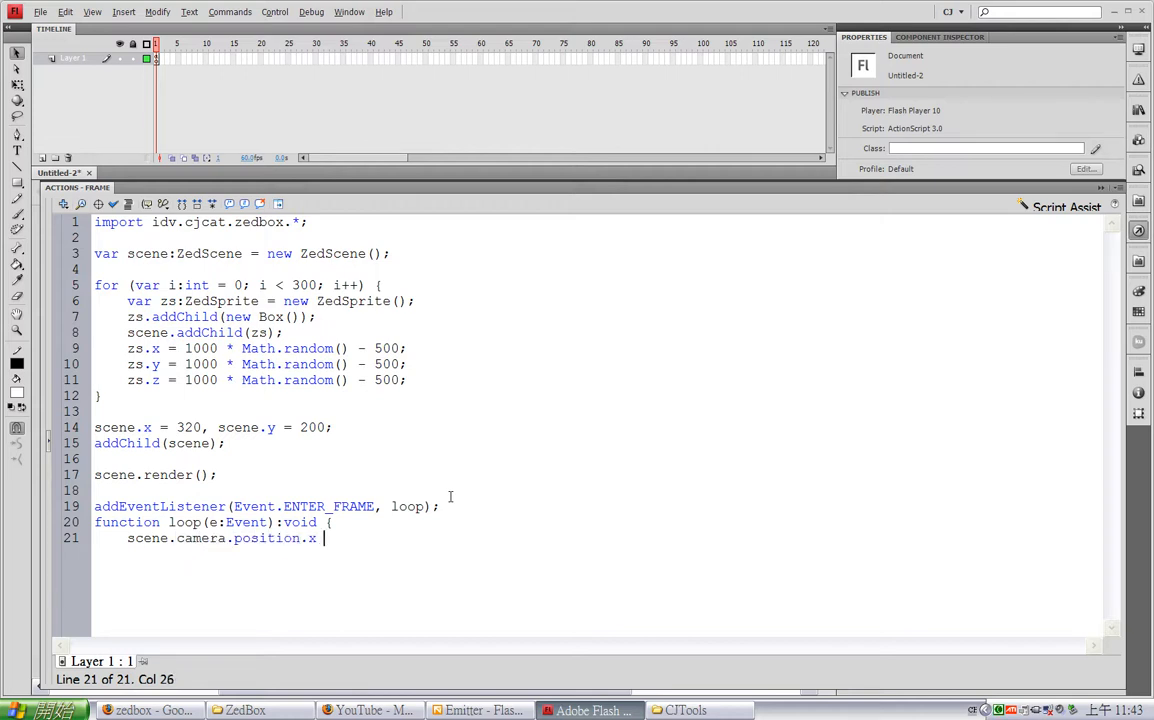
{"action": "type", "text": "= ("}
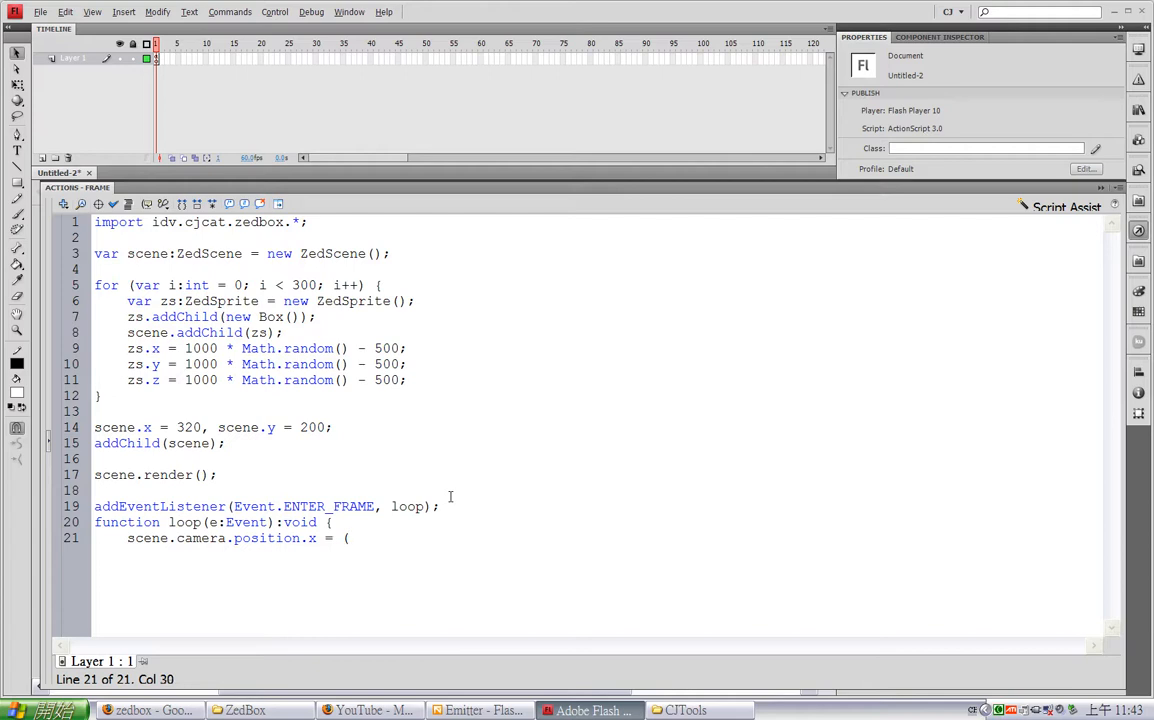
{"action": "type", "text": "mc"}
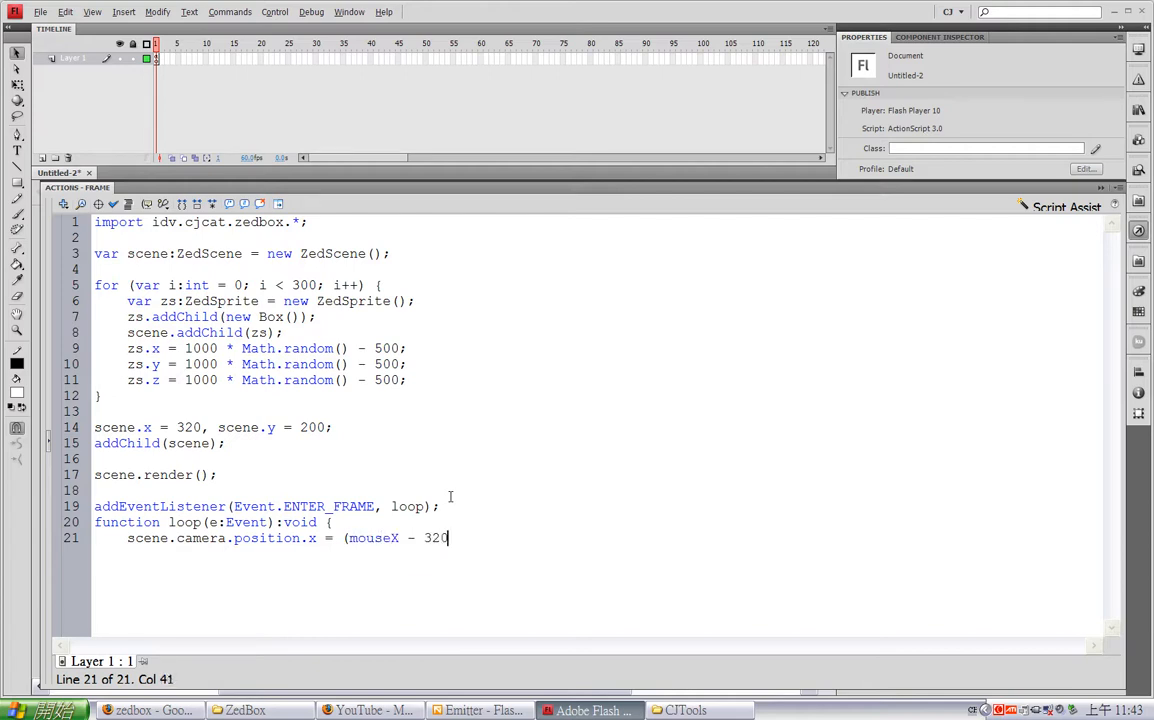
{"action": "type", "text": ") * 3"}
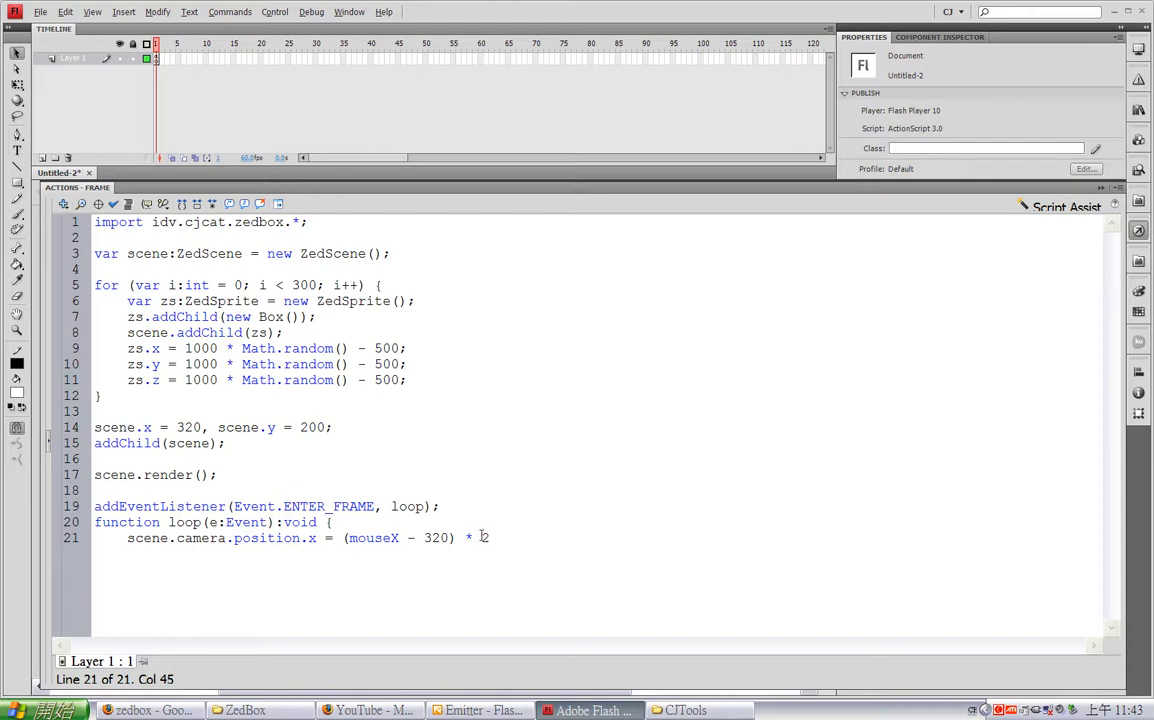
{"action": "type", "text": "2"}
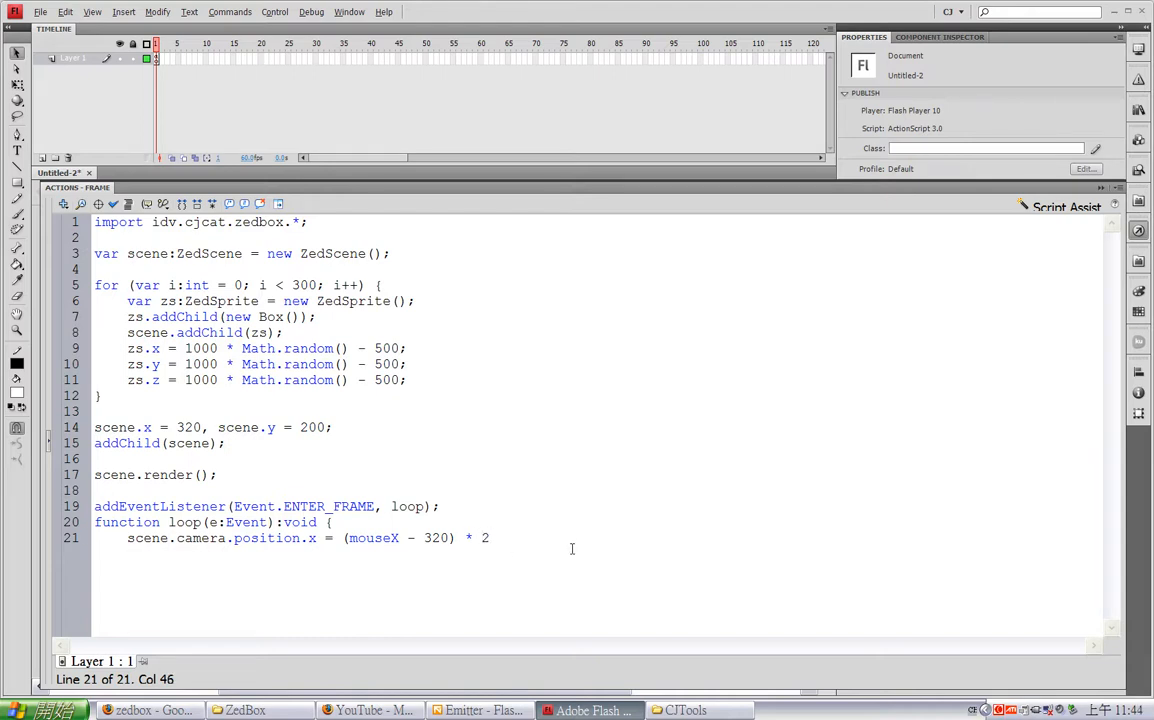
{"action": "type", "text": "- 1000"}
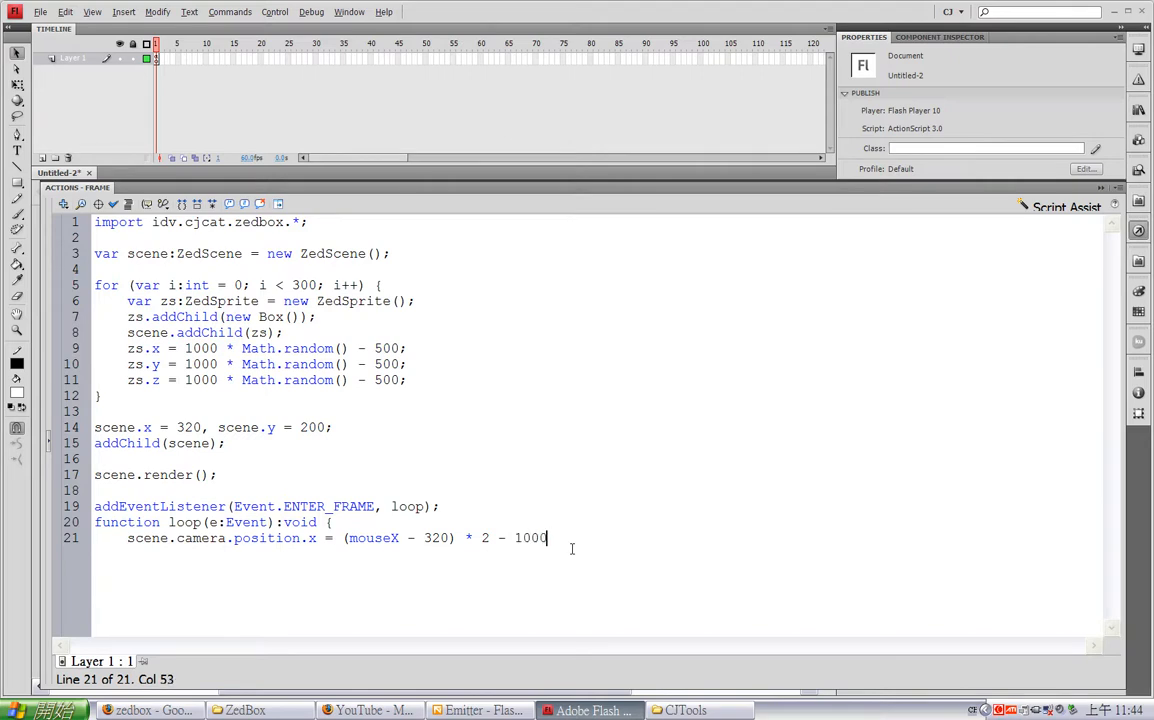
{"action": "type", "text": "sc;"}
{"action": "type", "text": "scene.camera.position.y = (mouseY - 200) * 2 -"}
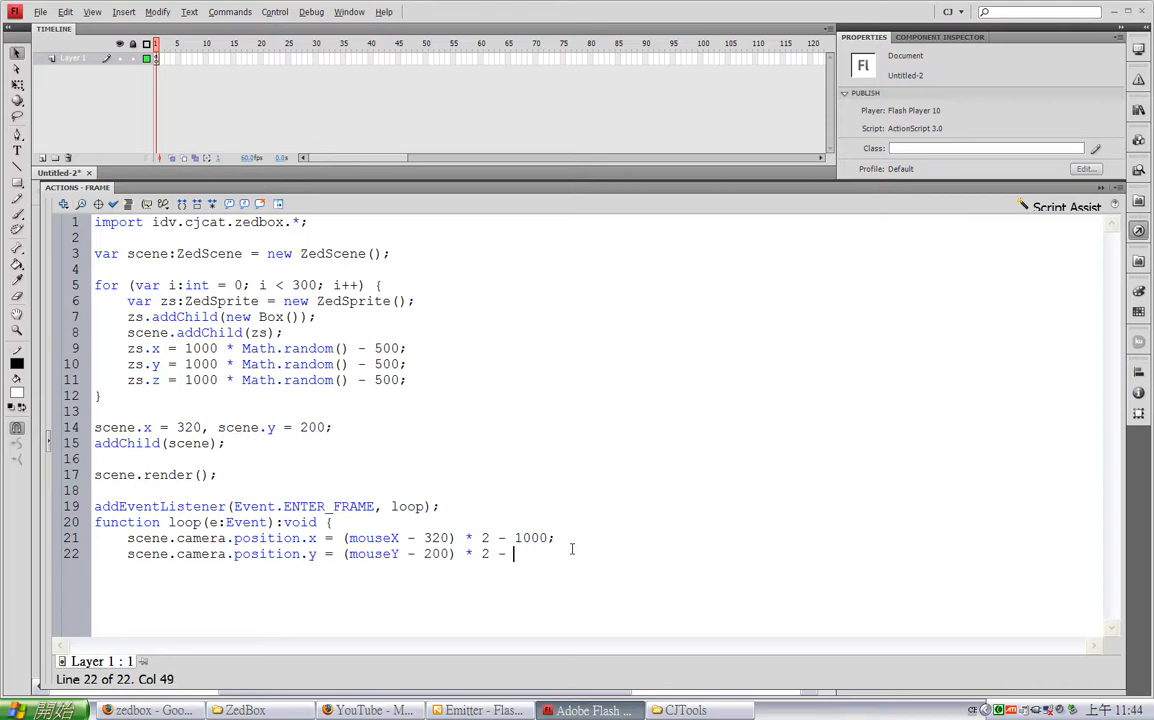
Finish camera z = (mouseY - 200) * 2 - 1000 and call scene.render() in the loop
{"action": "type", "text": "1000;"}
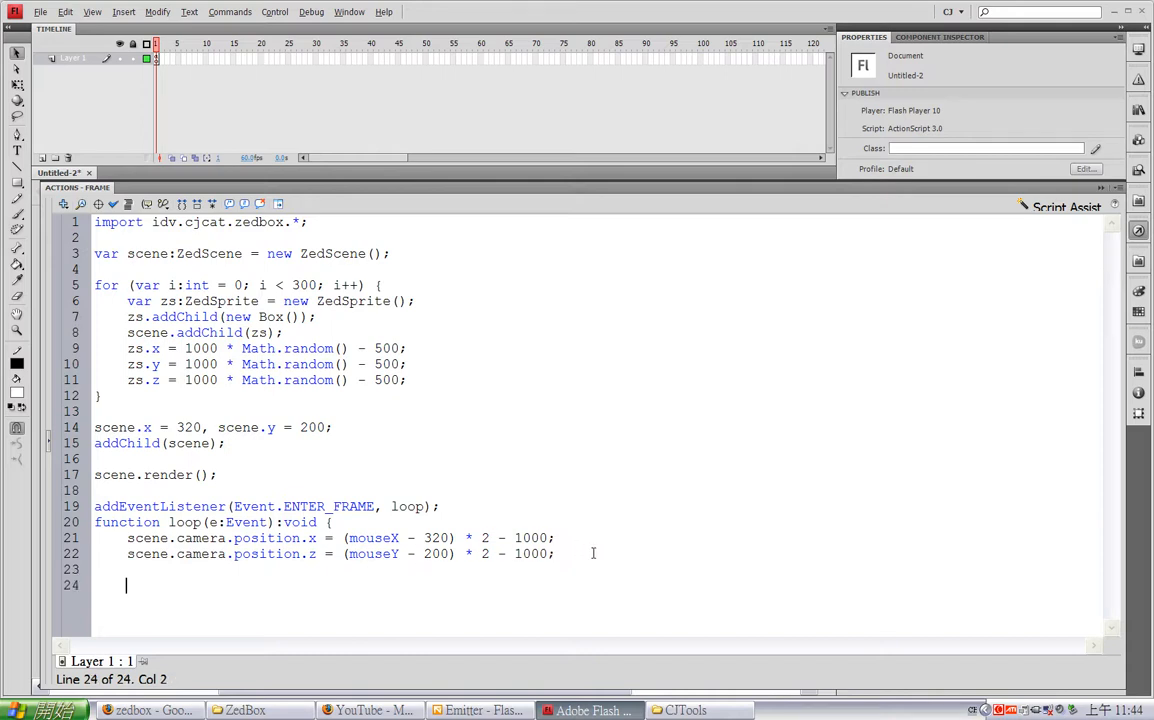
{"action": "type", "text": "scene.r"}
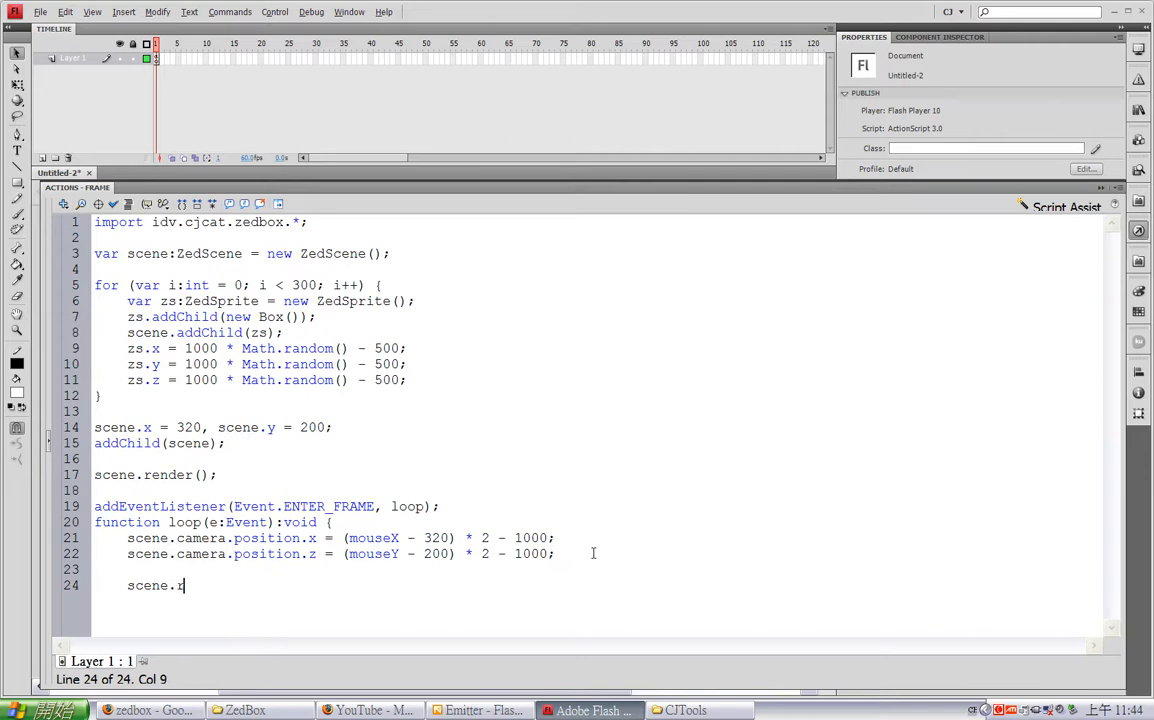
{"action": "type", "text": "ender();"}
{"action": "type", "text": "}"}
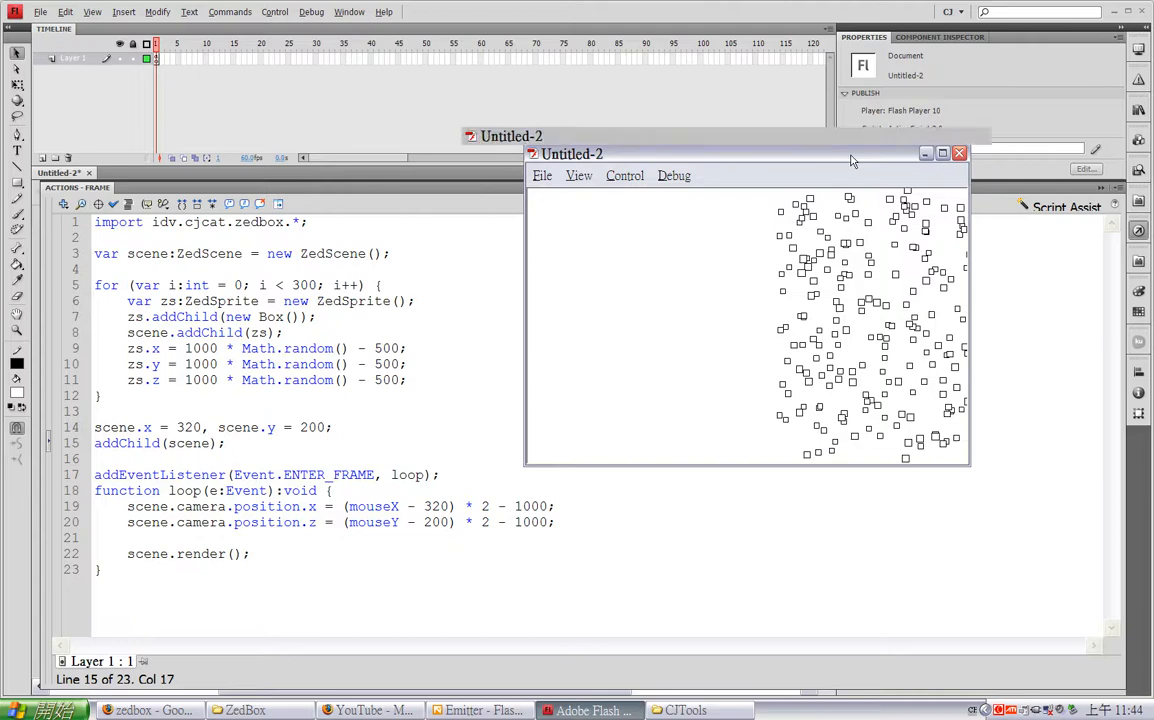
Maximize the test movie window to view the scattered boxes
{"action": "left_click", "coordinate": [941, 153]}
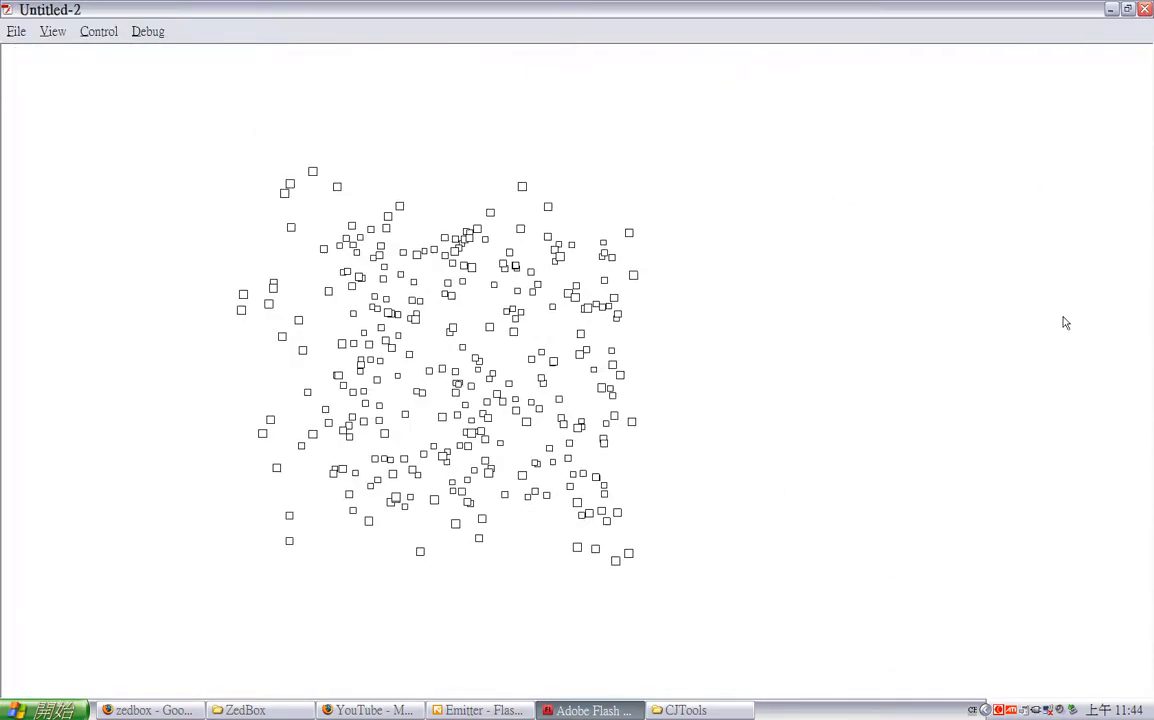